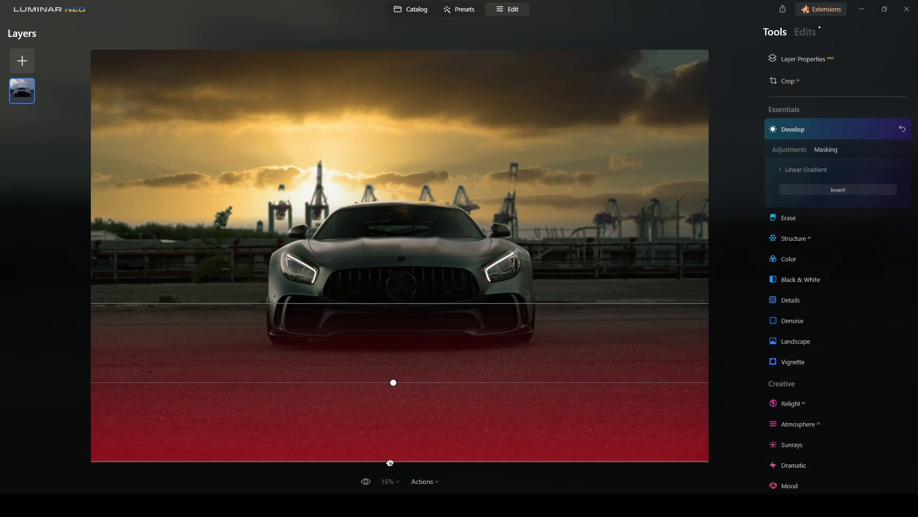
Show the original port photo with a plain overcast sky, without the sunset look or gradient mask
left_click(792, 444)
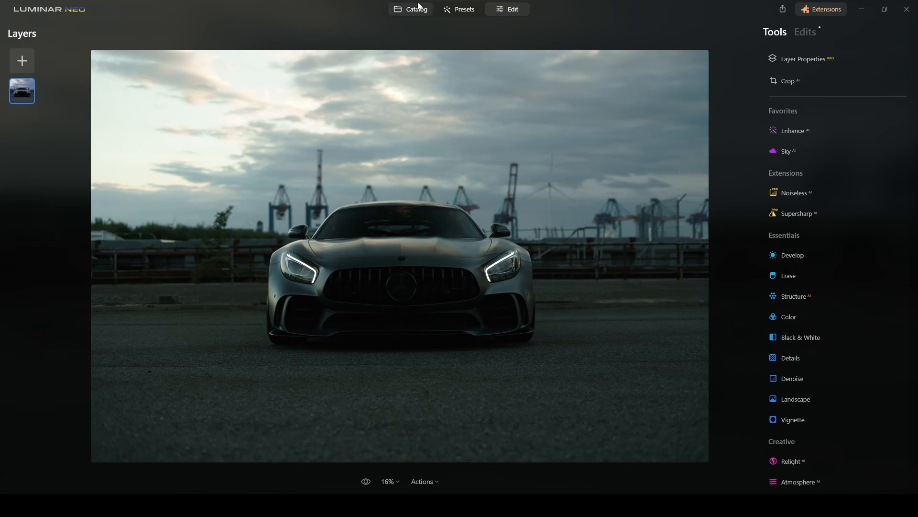
Show the photo's EXIF details: Sony ILCE-7RM2, FE 50mm F1.8, ISO 200, f/2.5, 1/320 s
left_click(415, 8)
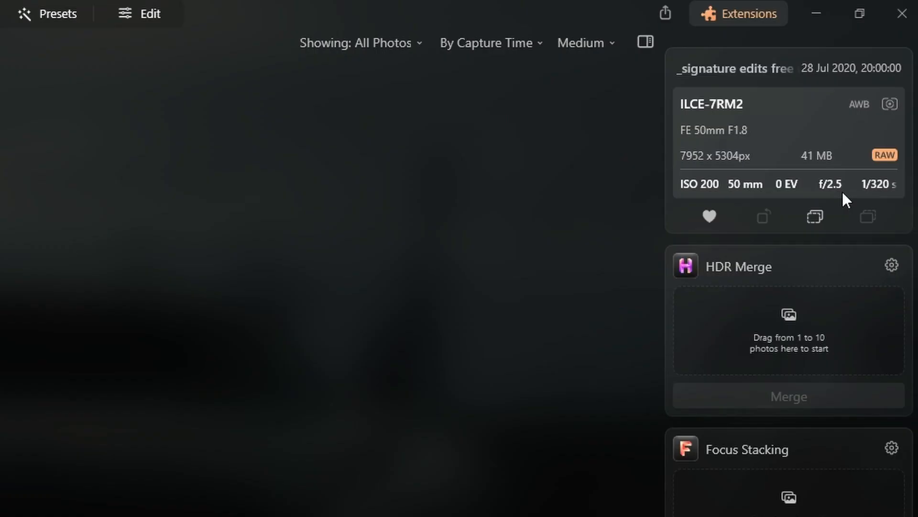
mouse_move(827, 209)
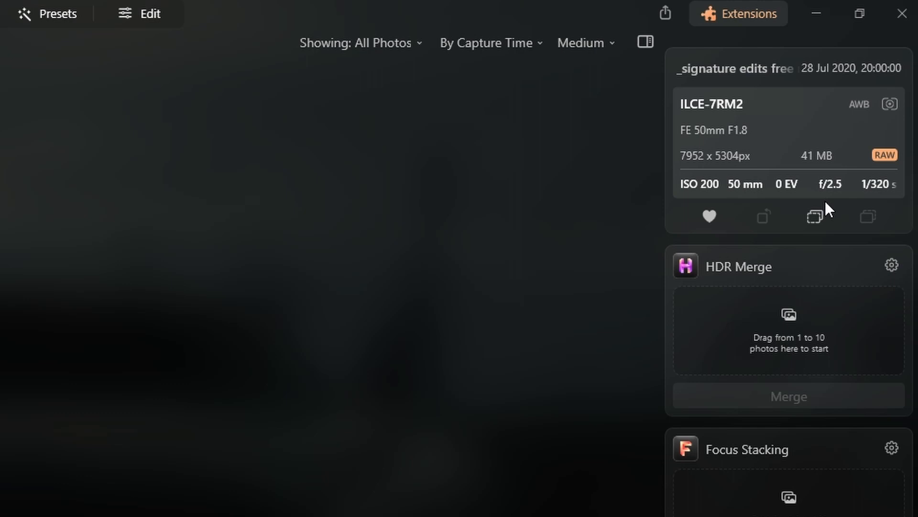
mouse_move(836, 208)
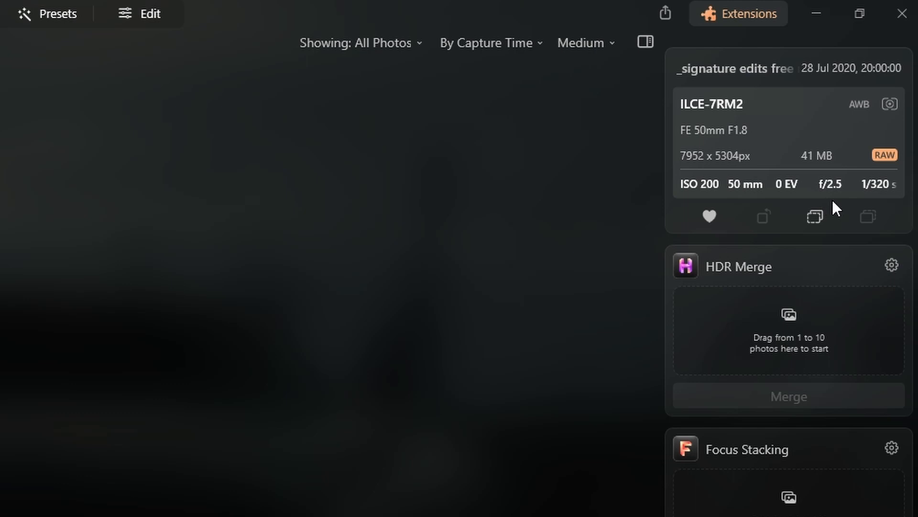
mouse_move(761, 133)
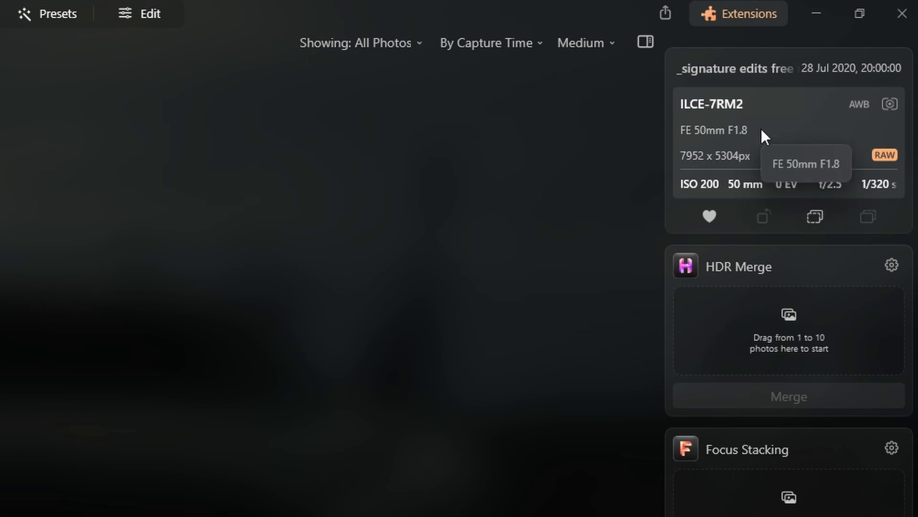
mouse_move(657, 131)
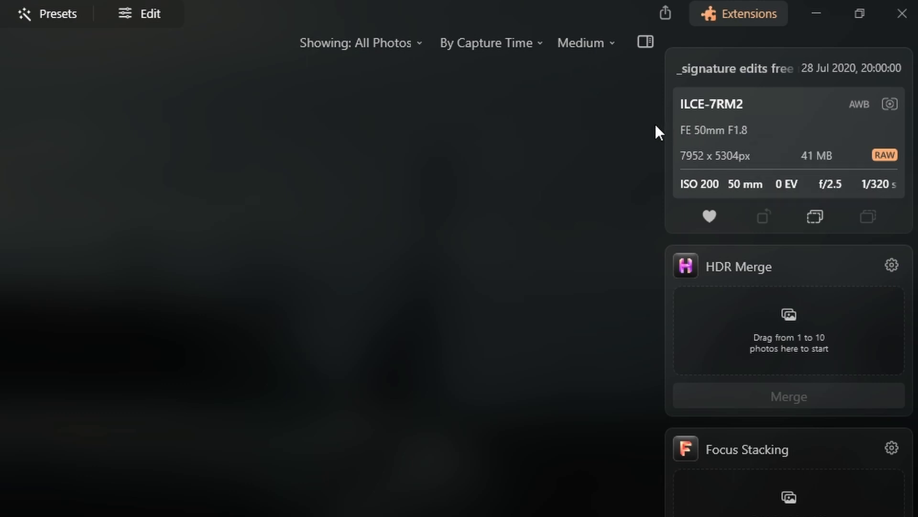
mouse_move(769, 166)
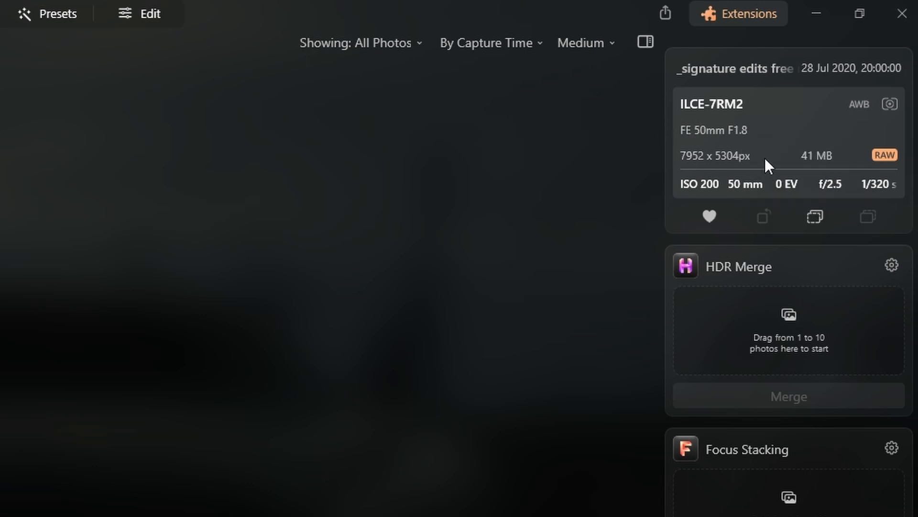
mouse_move(349, 6)
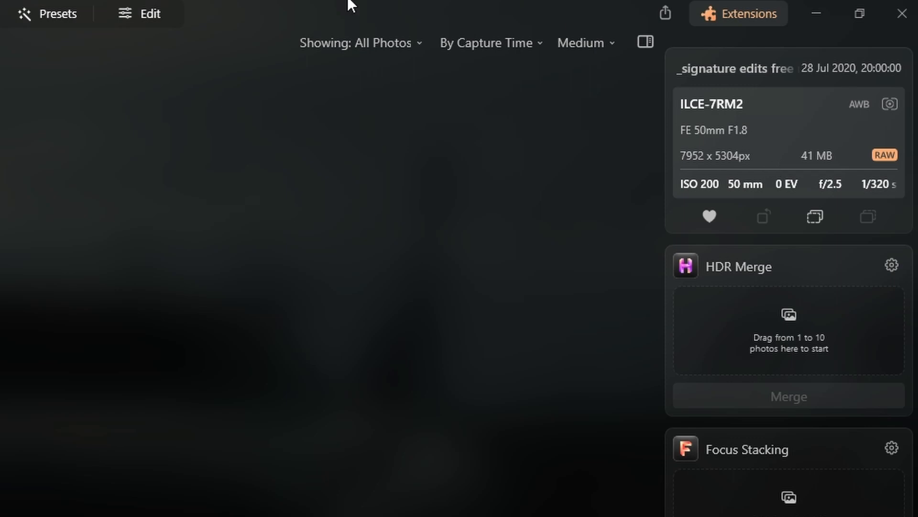
Review the Develop (RAW) Light and Color settings (Shade, 7500 temperature) without changing them
left_click(507, 9)
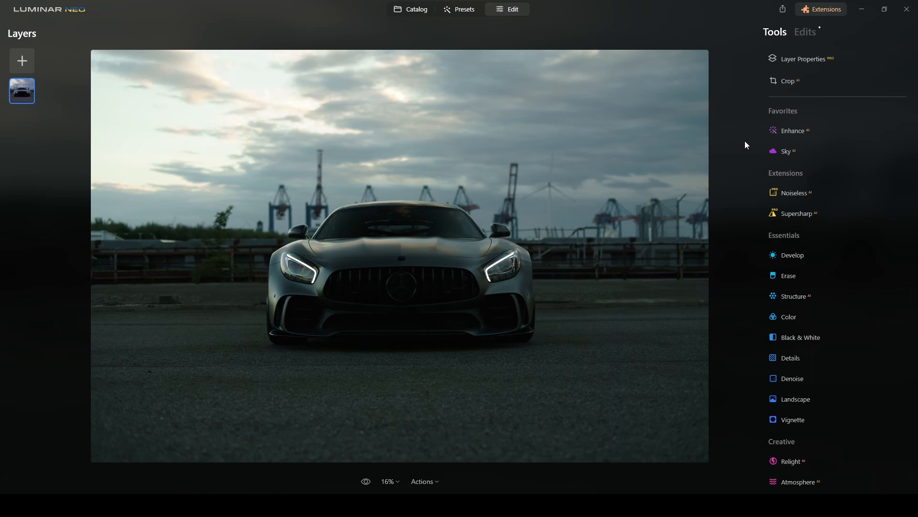
mouse_move(813, 70)
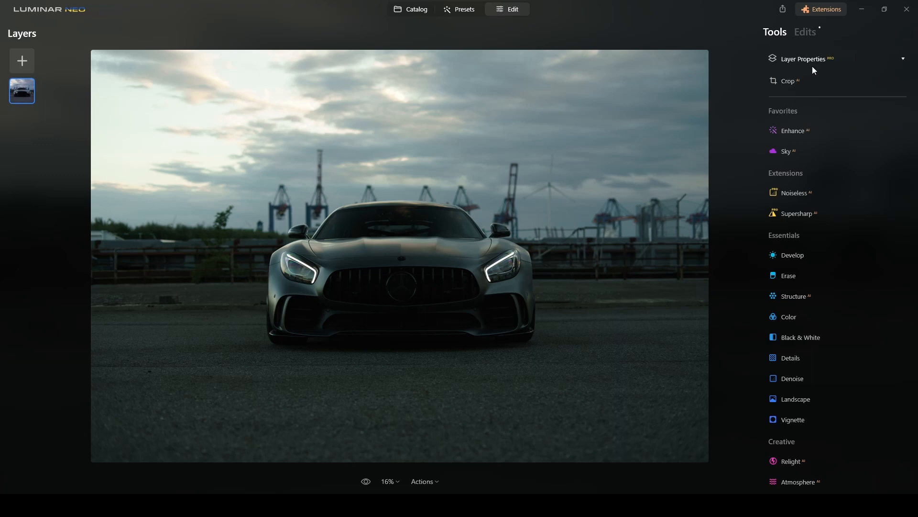
left_click(804, 32)
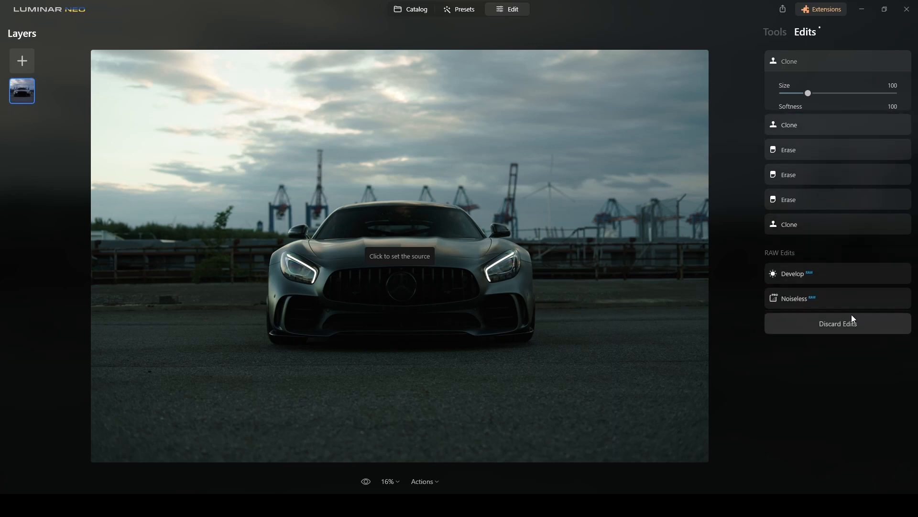
left_click(794, 273)
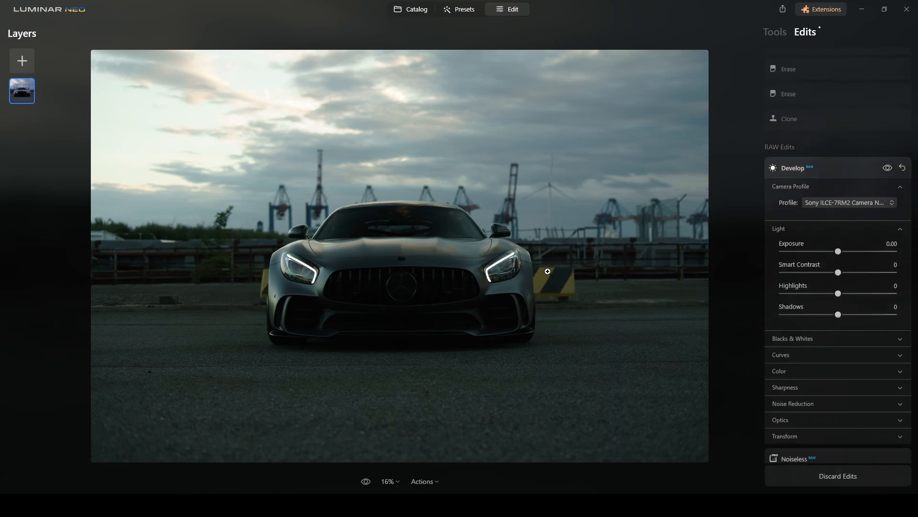
mouse_move(563, 286)
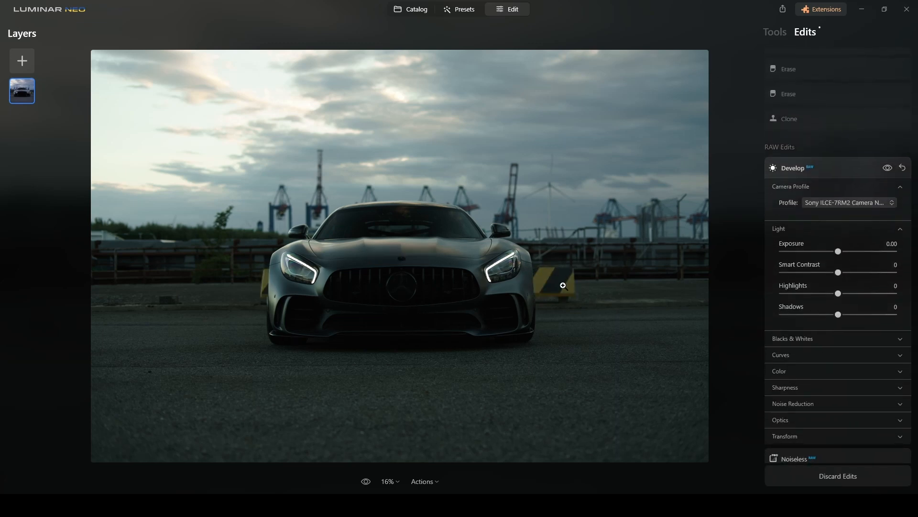
mouse_move(717, 248)
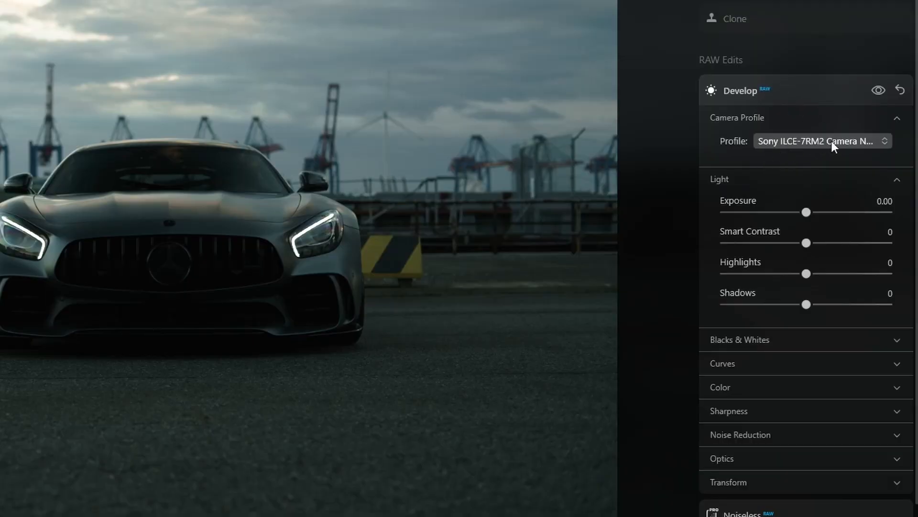
left_click(822, 141)
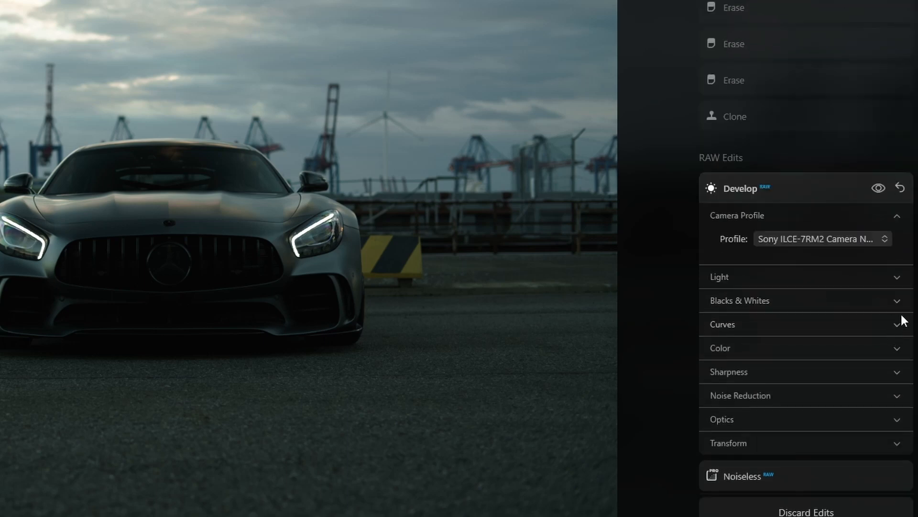
left_click(720, 347)
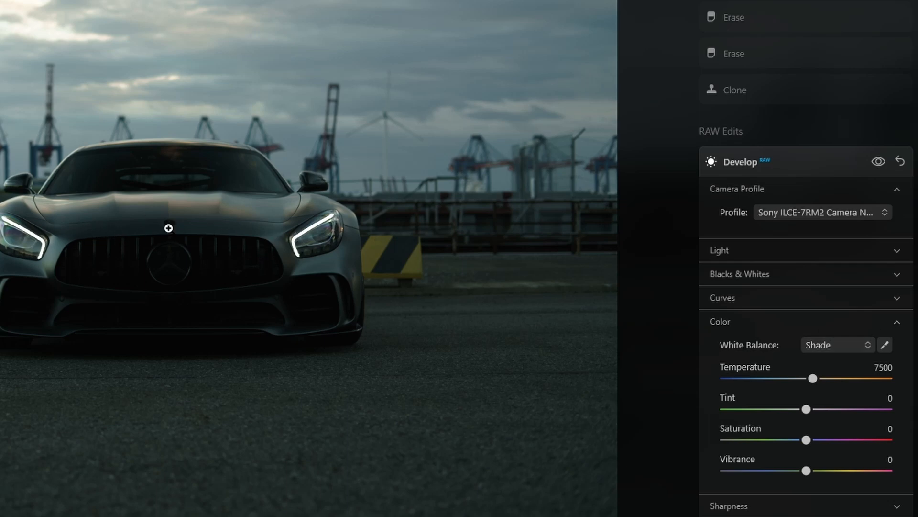
left_click(720, 321)
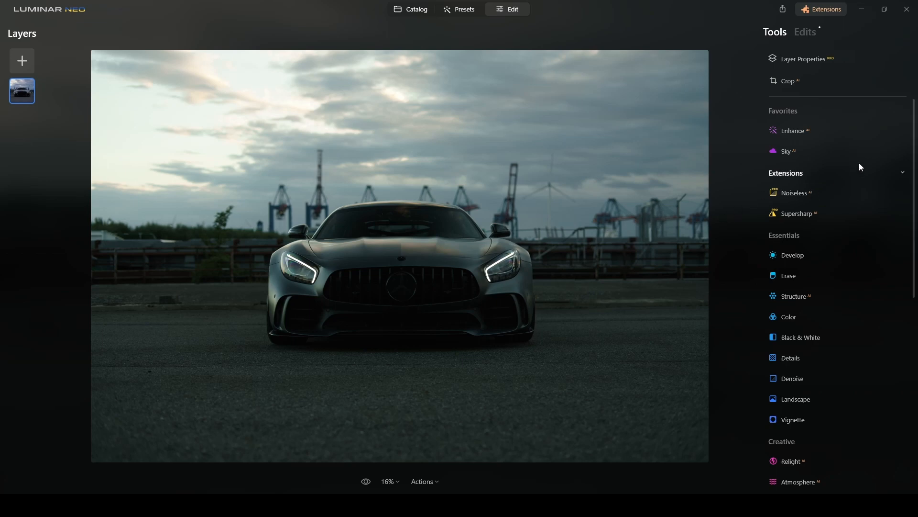
mouse_move(796, 134)
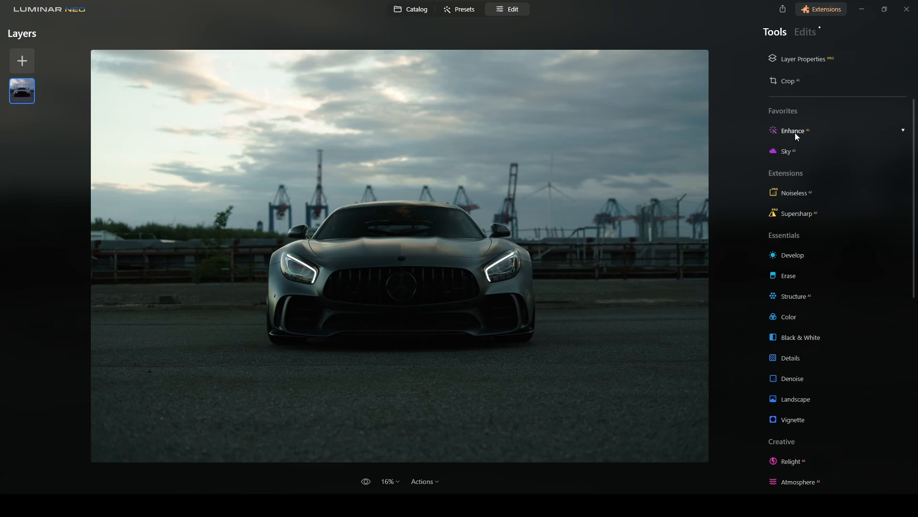
left_click(793, 130)
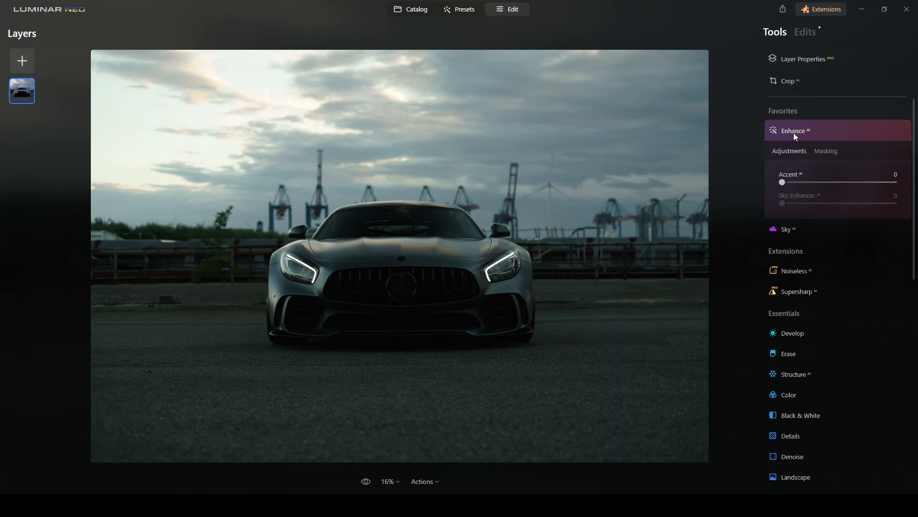
mouse_move(792, 198)
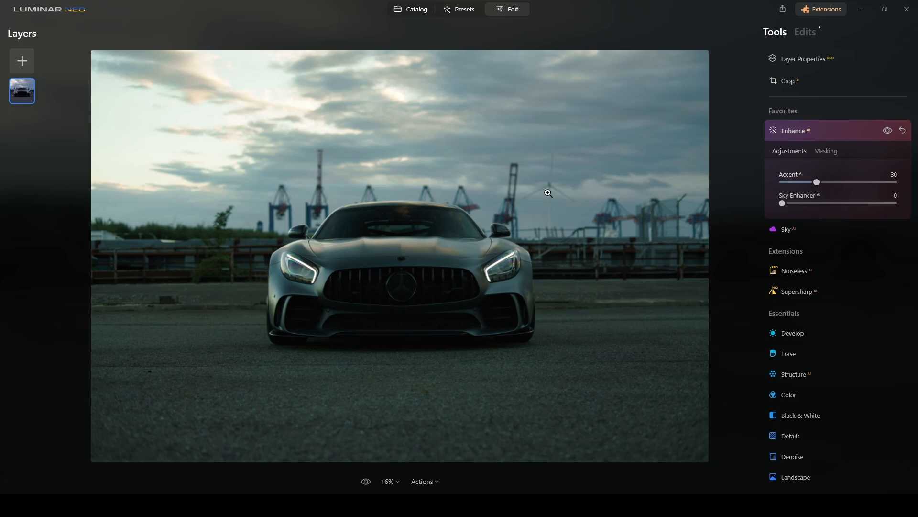
mouse_move(438, 389)
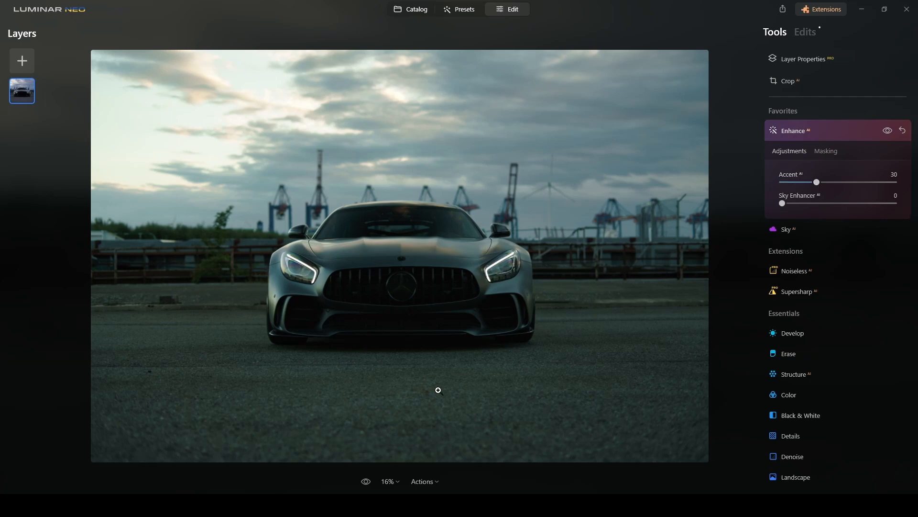
left_click(886, 130)
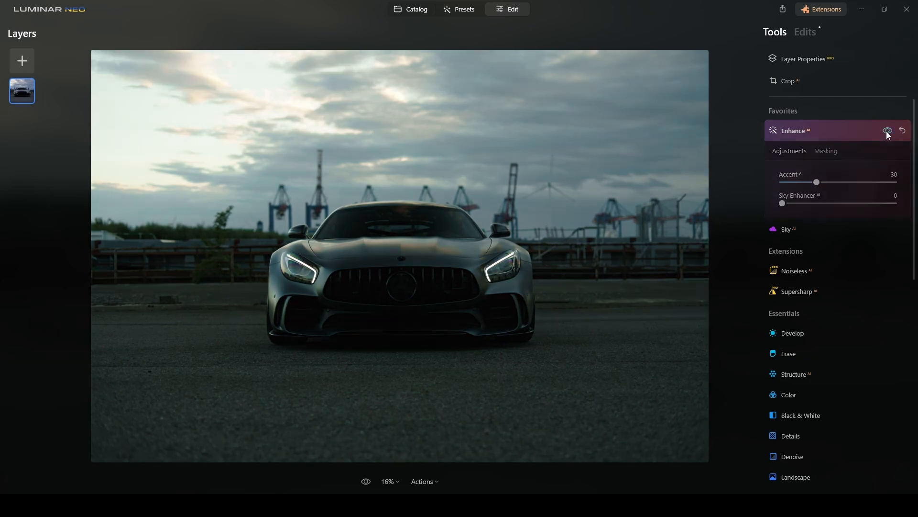
left_click(887, 130)
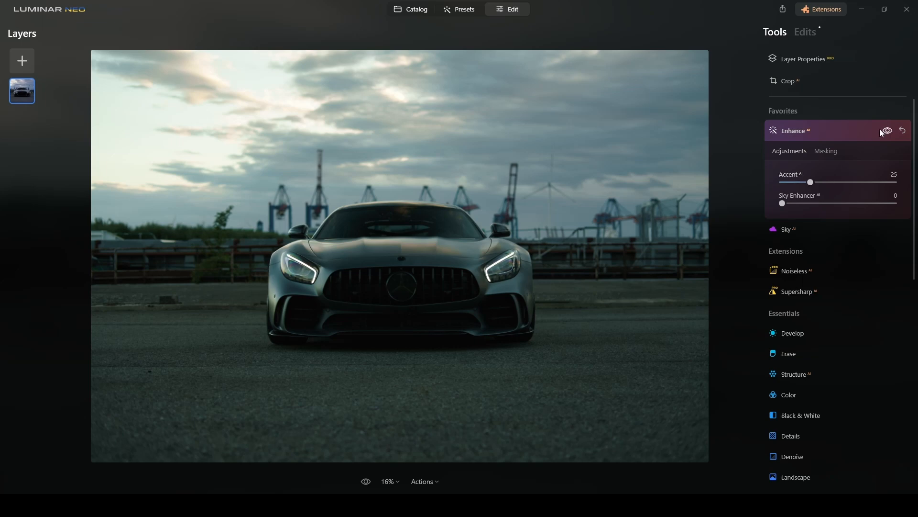
left_click(793, 130)
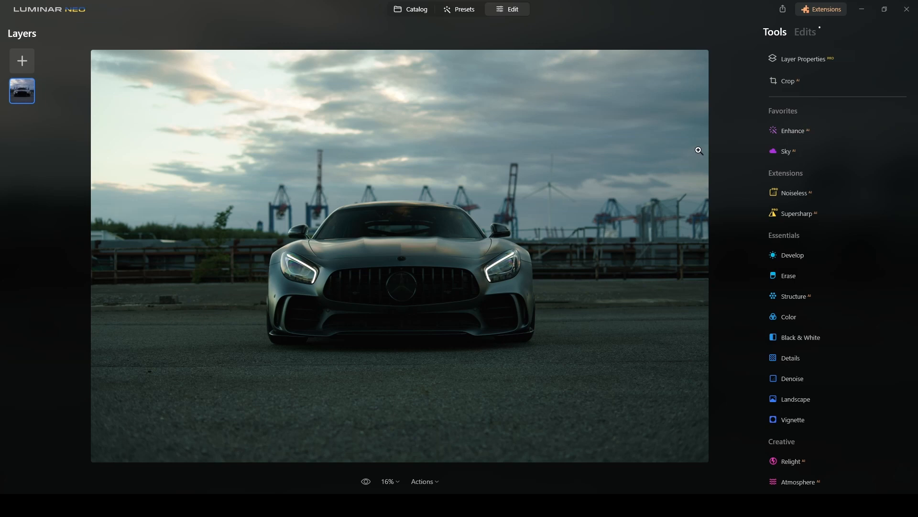
mouse_move(352, 168)
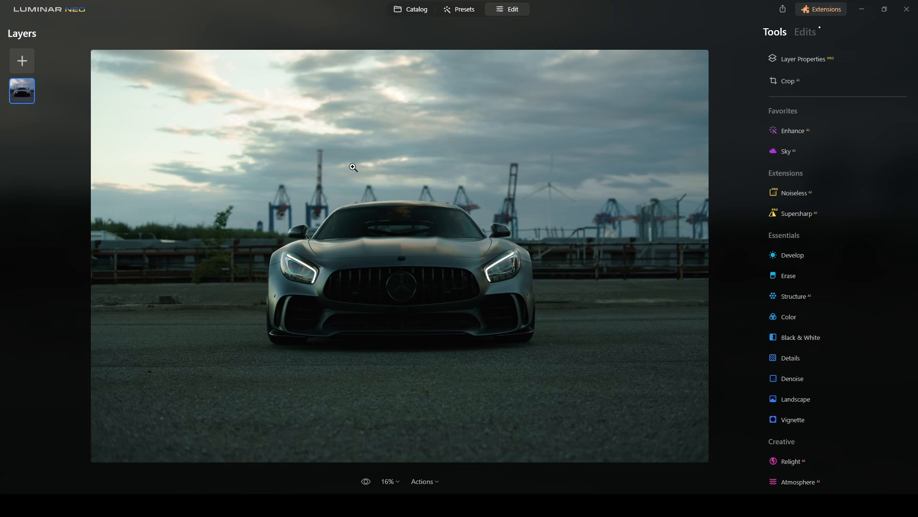
mouse_move(406, 128)
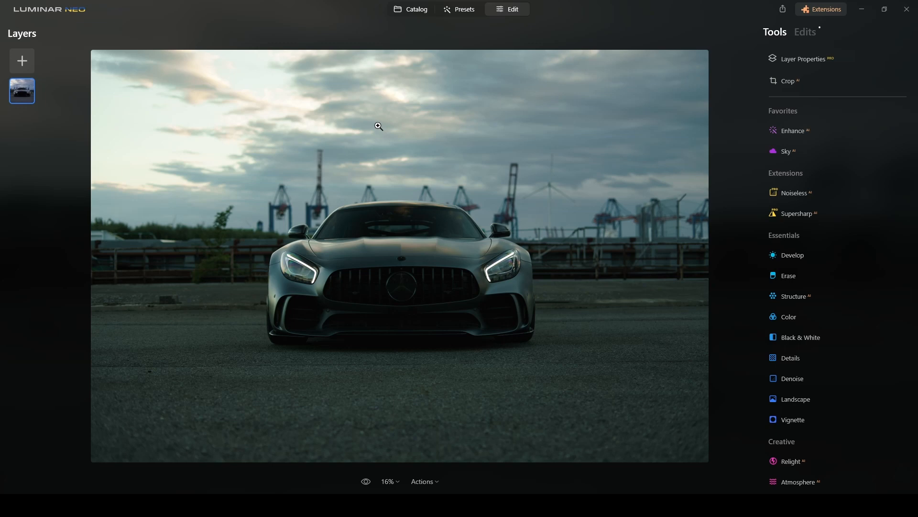
mouse_move(383, 125)
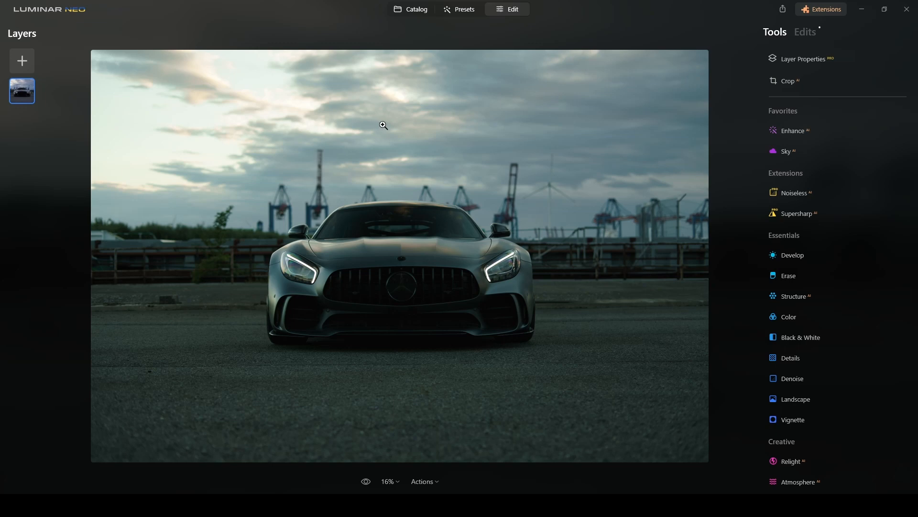
Swap the overcast sky for Sunset 3 from Sky AI's All Skies list
left_click(788, 151)
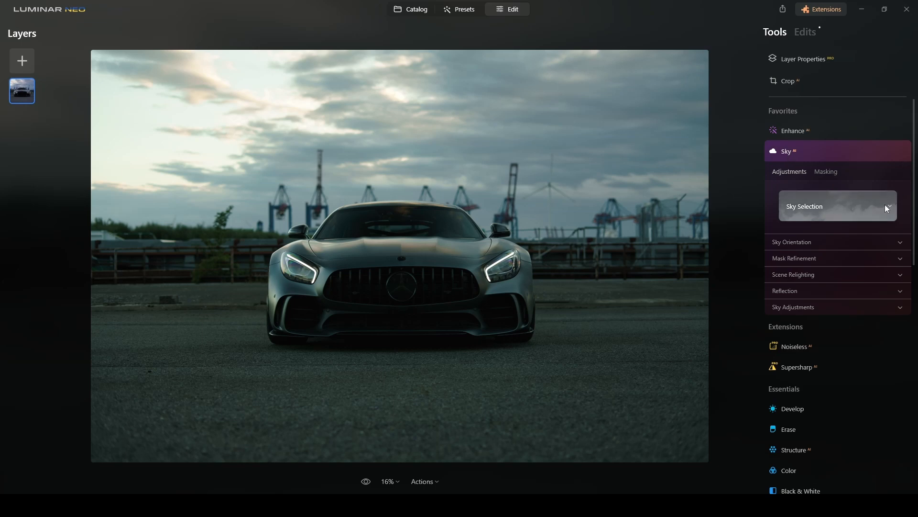
left_click(836, 206)
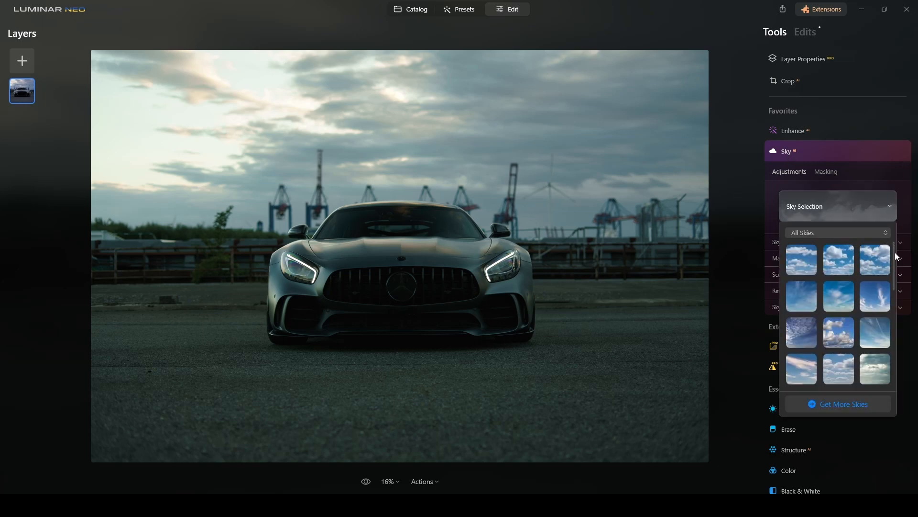
scroll("down", 3)
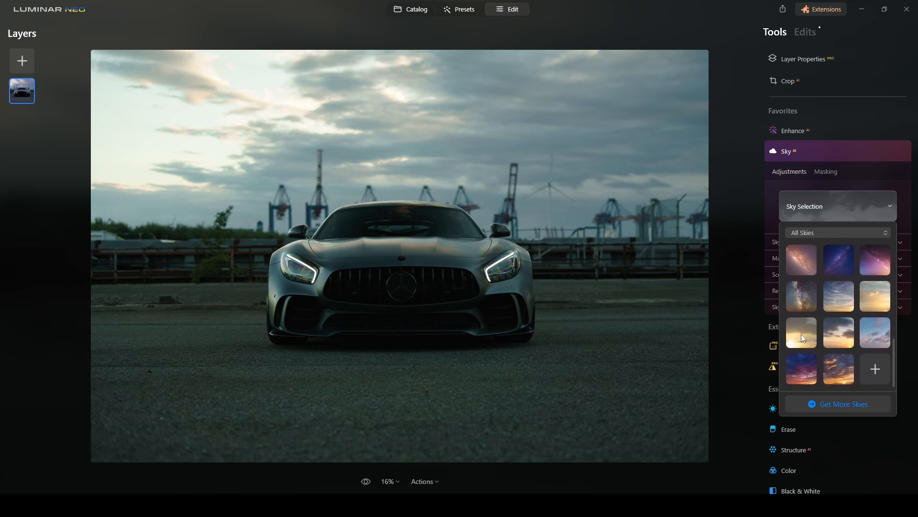
left_click(801, 332)
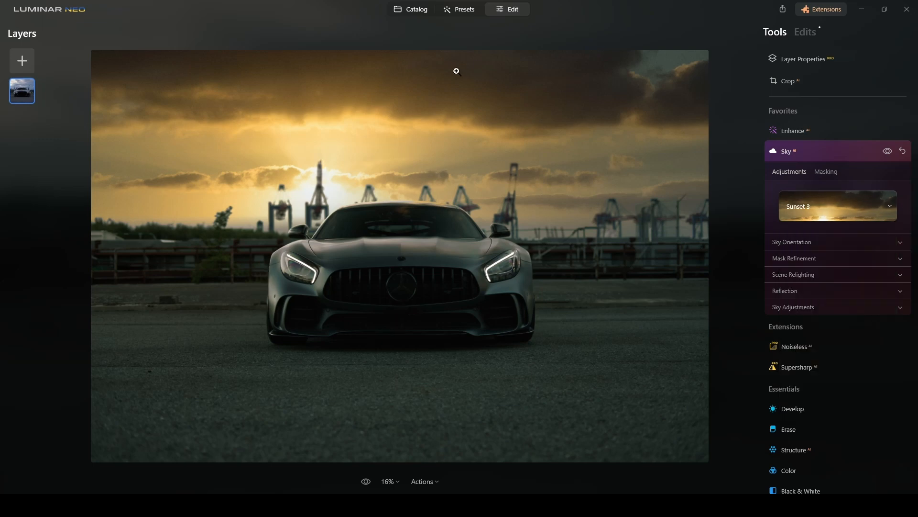
mouse_move(304, 223)
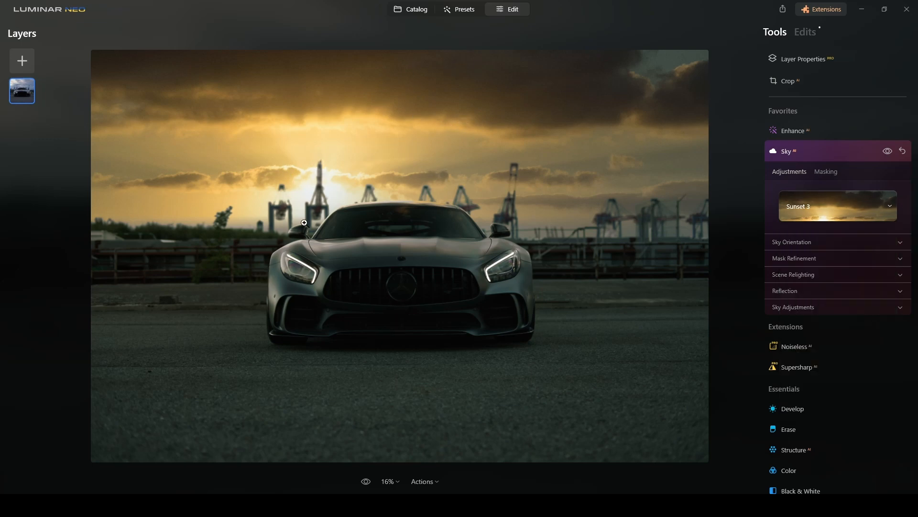
mouse_move(312, 222)
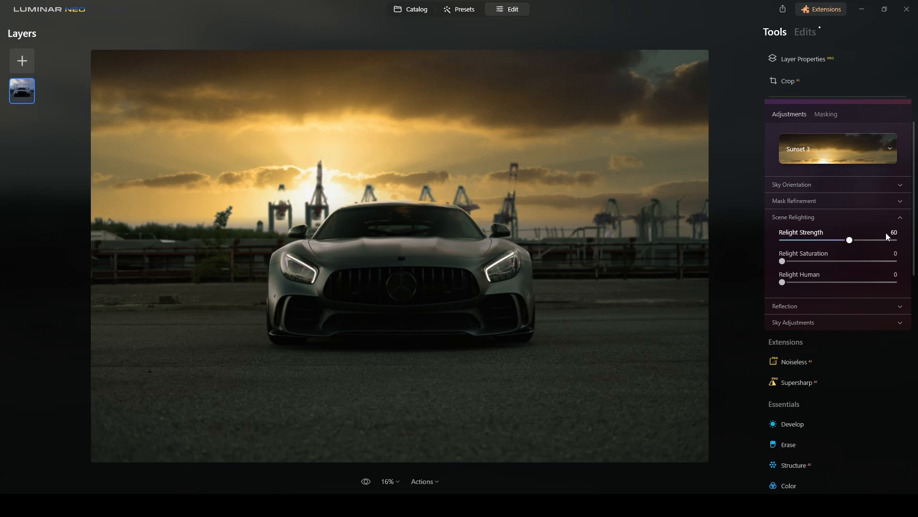
mouse_move(855, 245)
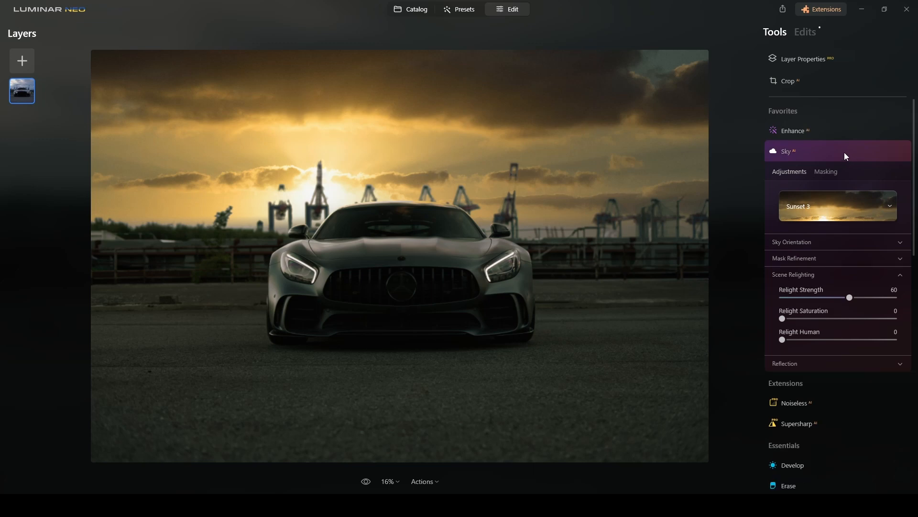
Collapse Sky AI with Scene Relighting strength left at 60
left_click(787, 151)
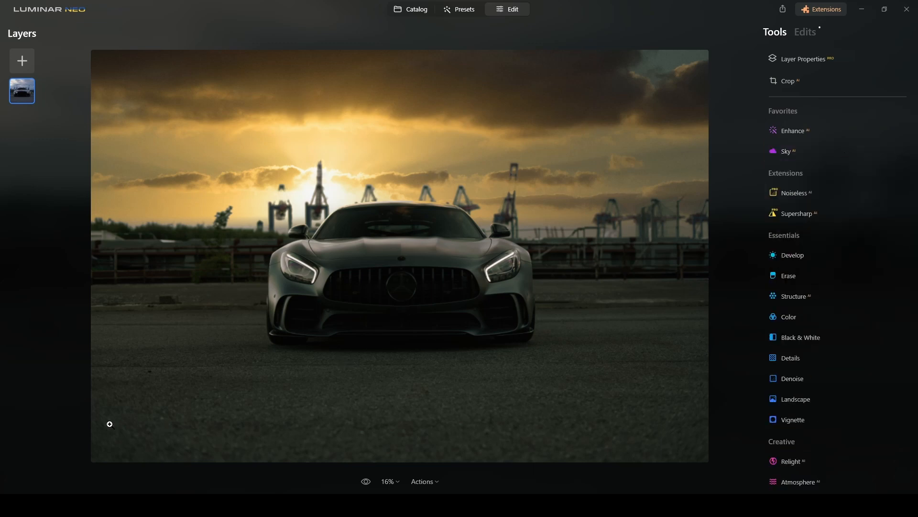
mouse_move(749, 403)
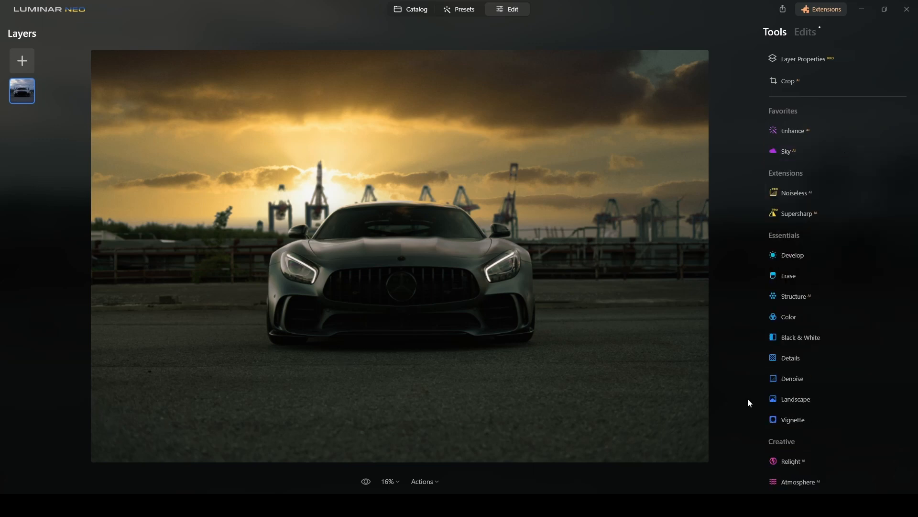
mouse_move(241, 370)
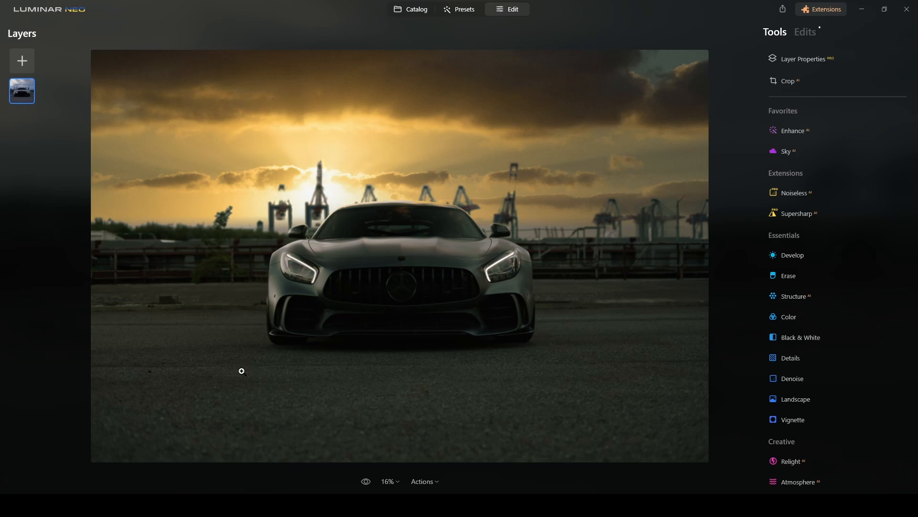
mouse_move(558, 380)
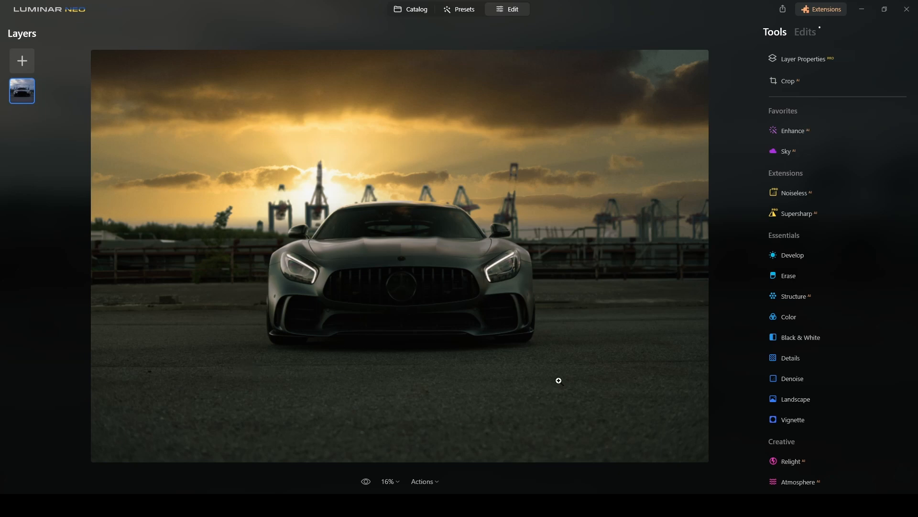
mouse_move(845, 201)
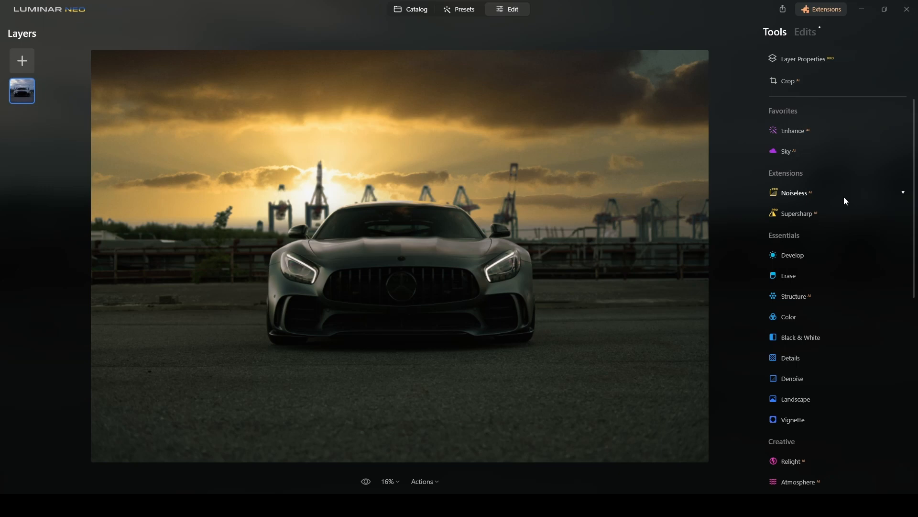
Darken the foreground road with a linear-gradient masked Develop exposure of -1.92
left_click(793, 255)
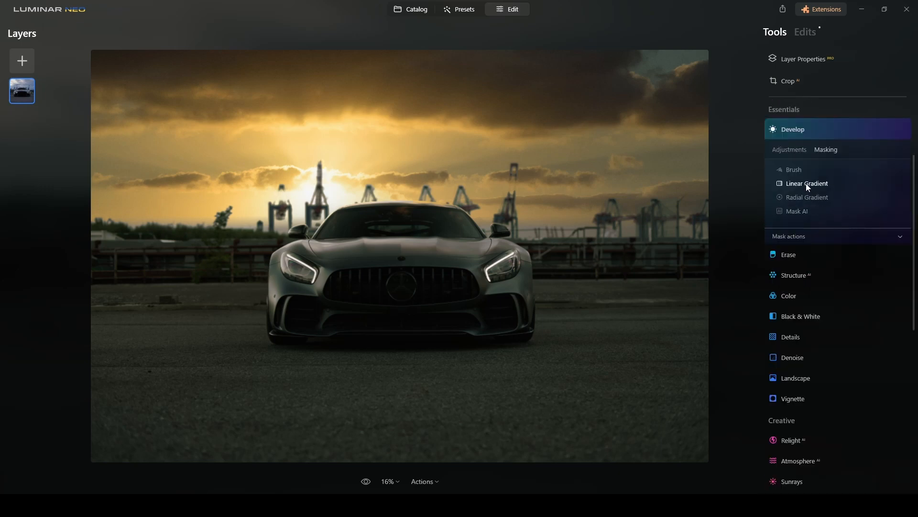
left_click(807, 183)
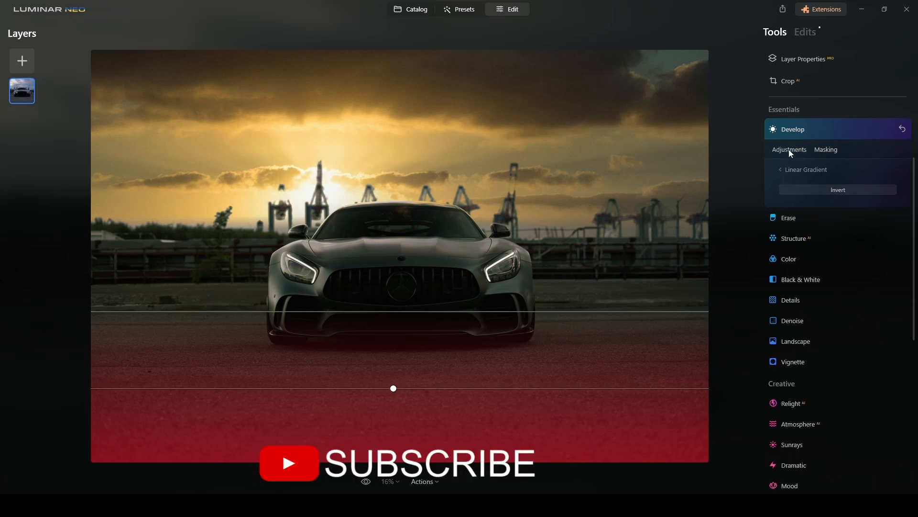
left_click(789, 149)
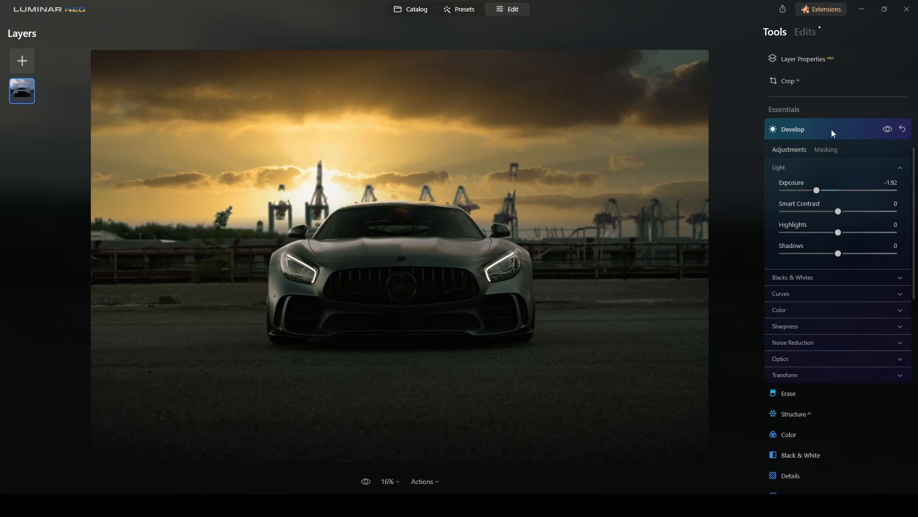
left_click(793, 129)
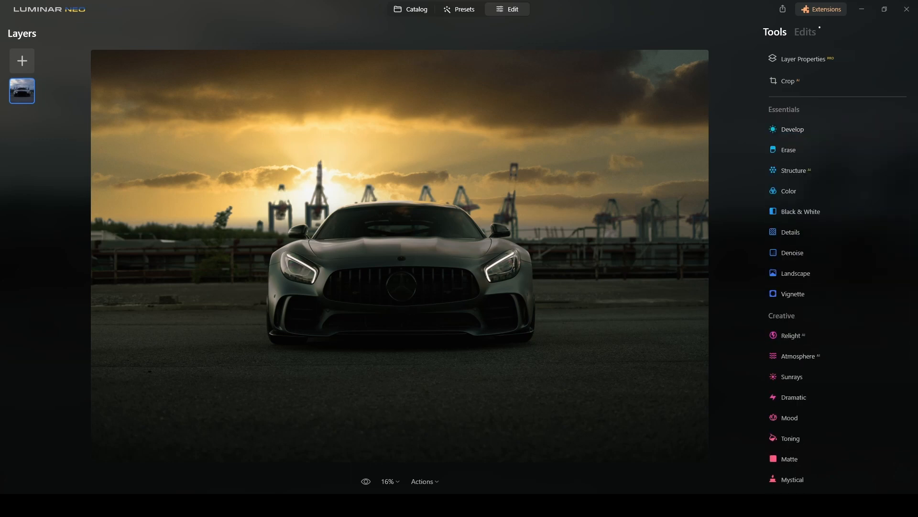
mouse_move(800, 240)
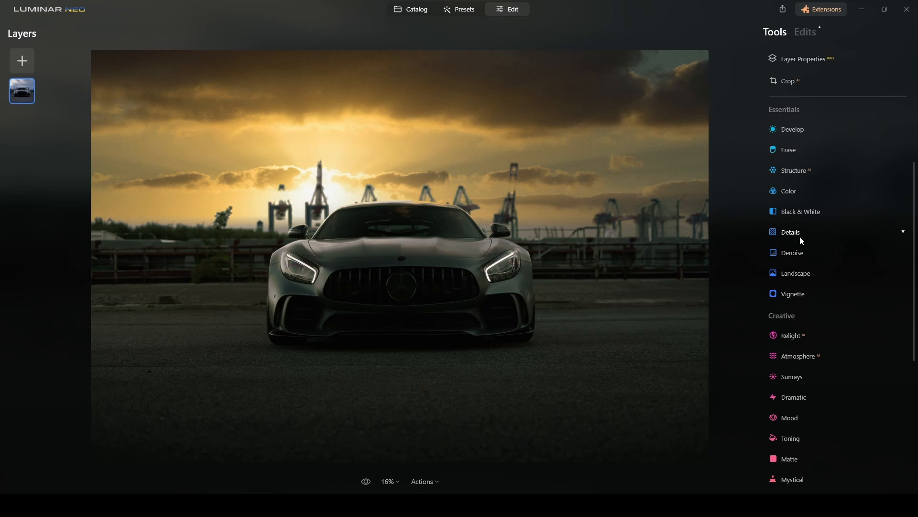
left_click(794, 130)
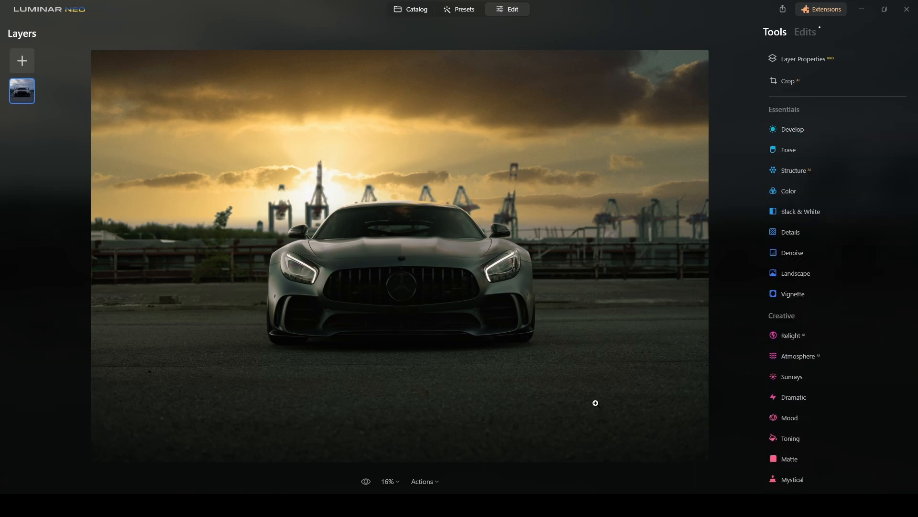
mouse_move(310, 240)
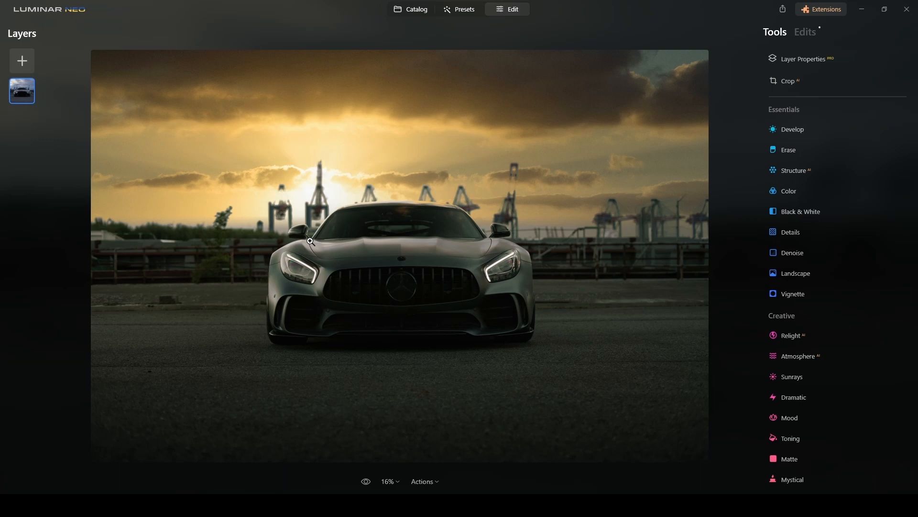
scroll("down", 3)
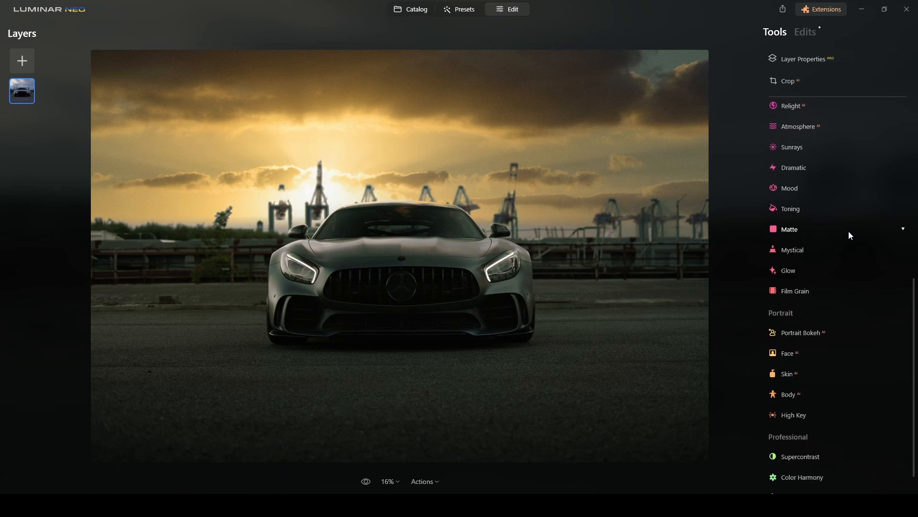
Add Sunrays with the sun centre placed behind the crane above the car roof
left_click(791, 147)
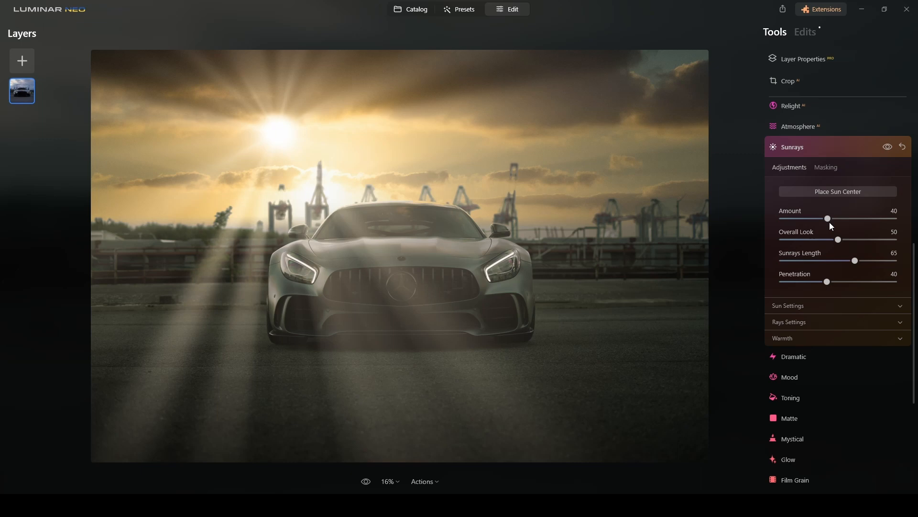
mouse_move(279, 136)
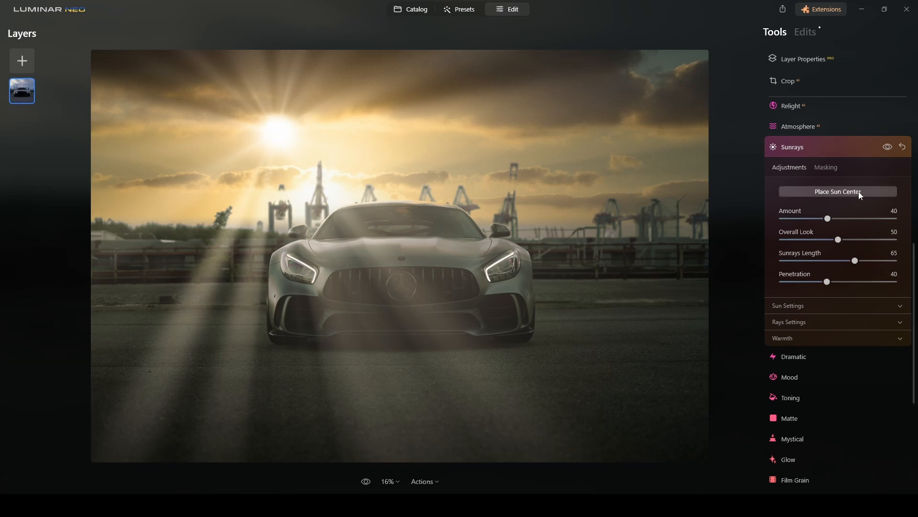
left_click(837, 191)
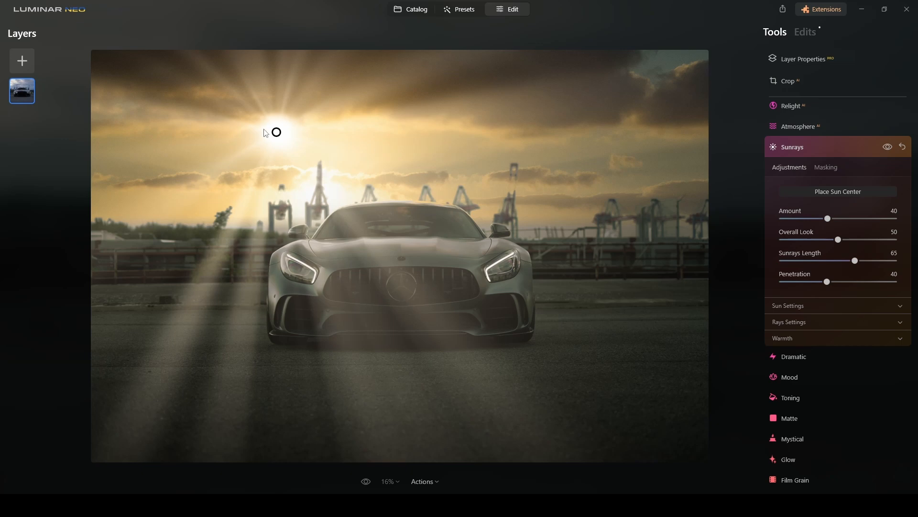
left_click_drag(276, 132, 311, 187)
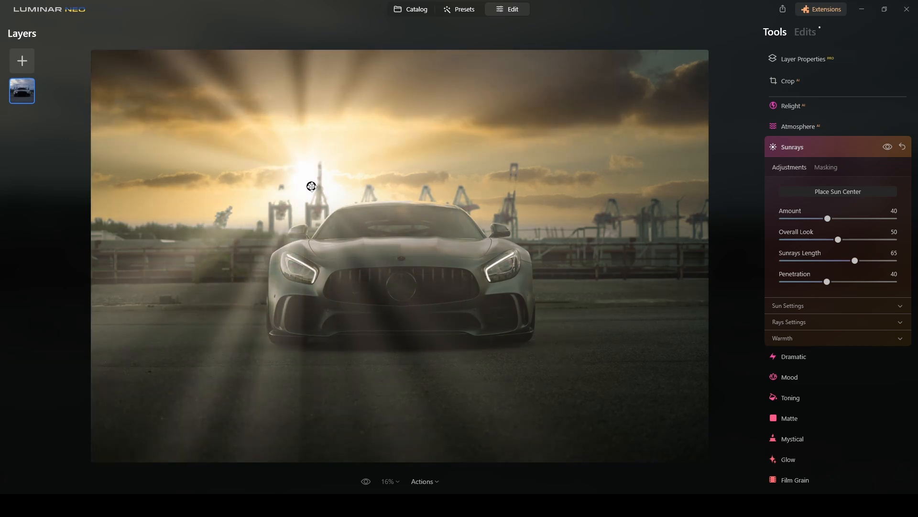
left_click_drag(311, 186, 325, 203)
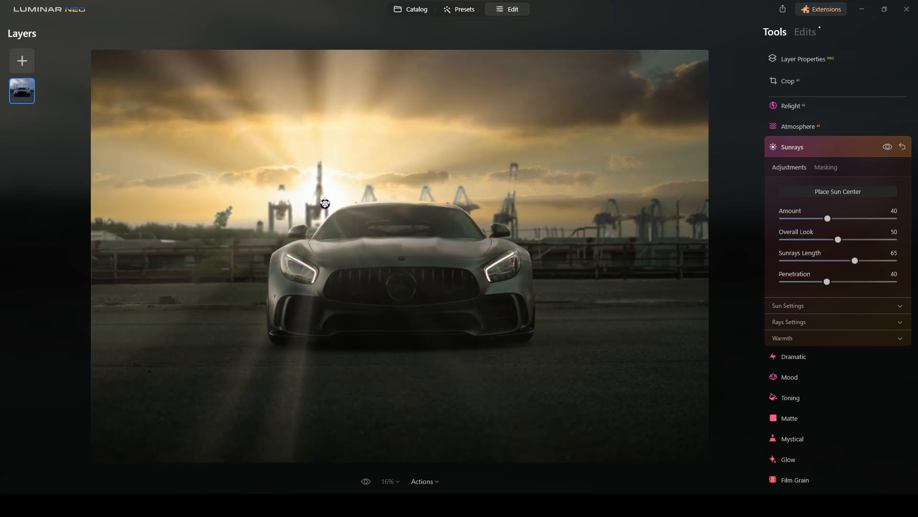
mouse_move(729, 163)
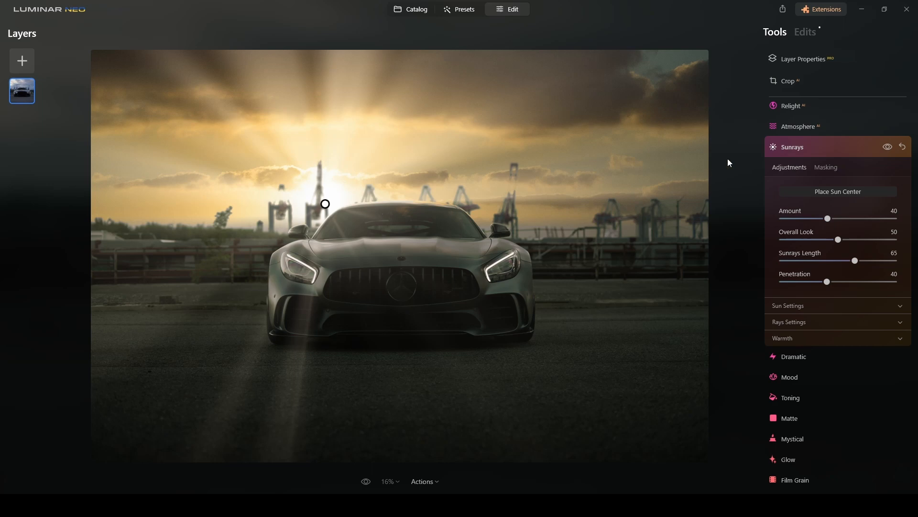
mouse_move(848, 180)
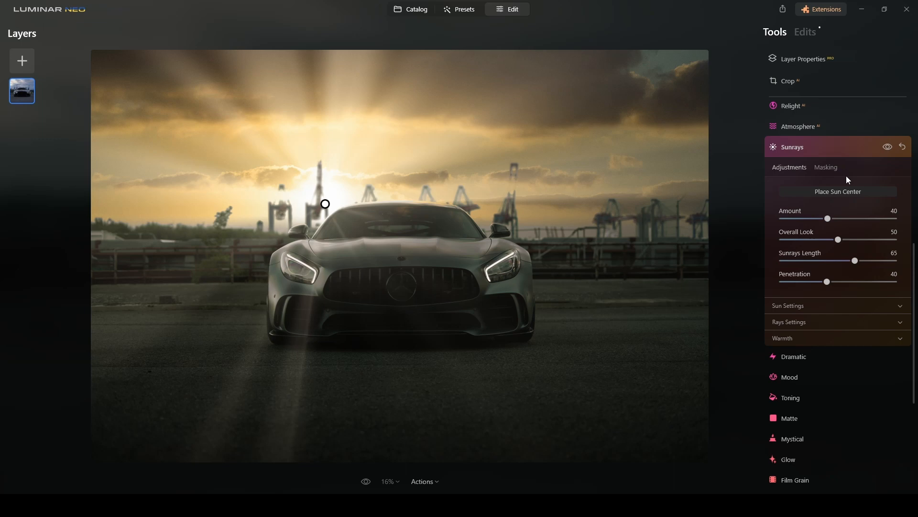
scroll("down", 3)
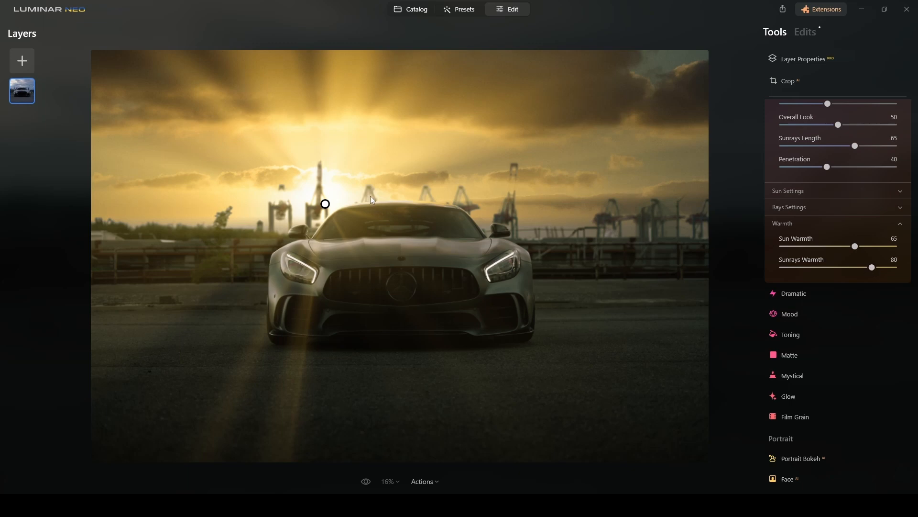
mouse_move(435, 305)
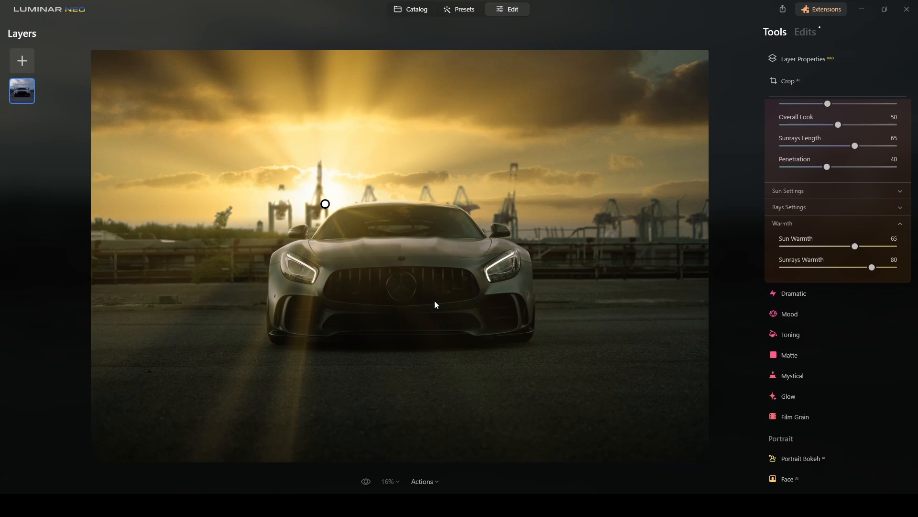
mouse_move(455, 319)
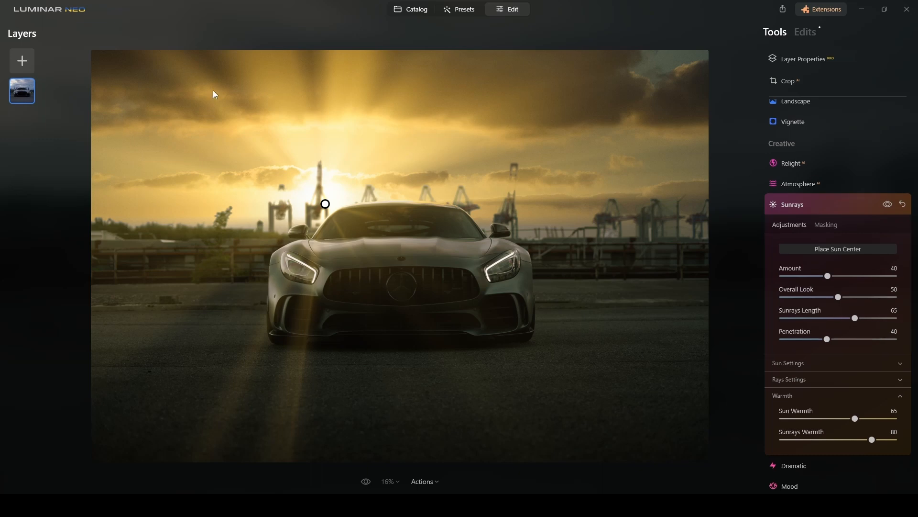
mouse_move(881, 271)
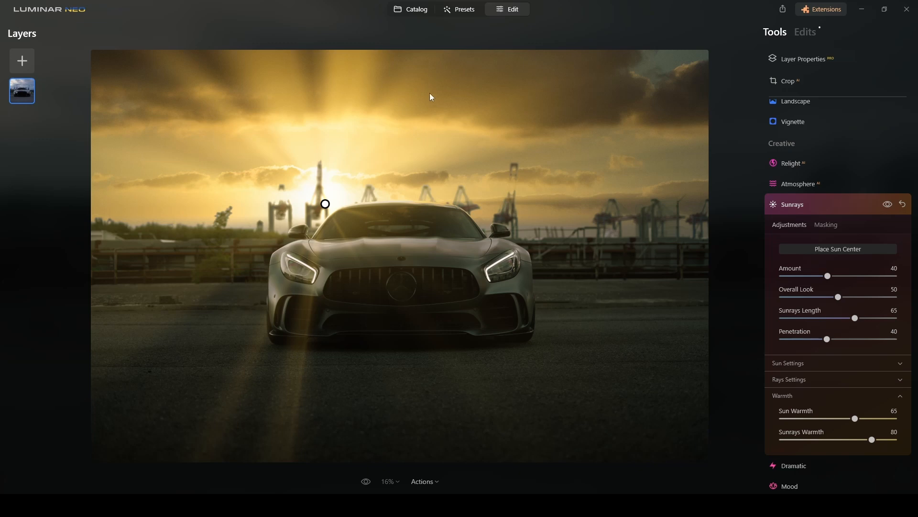
mouse_move(440, 107)
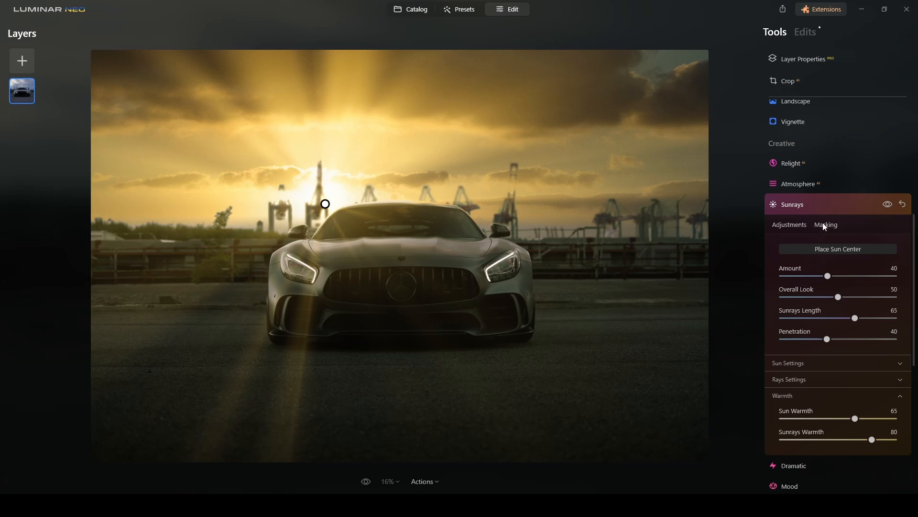
Show the Sunrays masking options, keeping Sun Warmth 65 and Sunrays Warmth 80
left_click(825, 225)
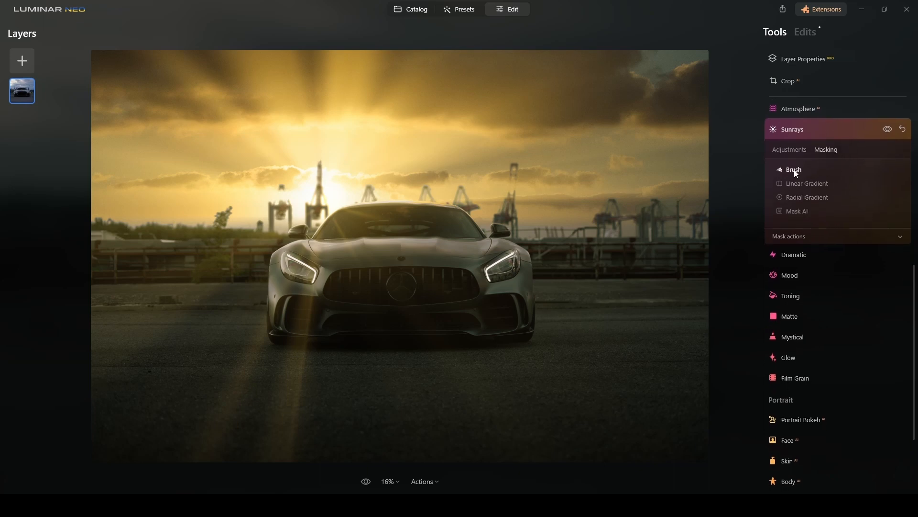
Erase the sunrays from the upper sky with an Erase-mode brush mask
left_click(794, 170)
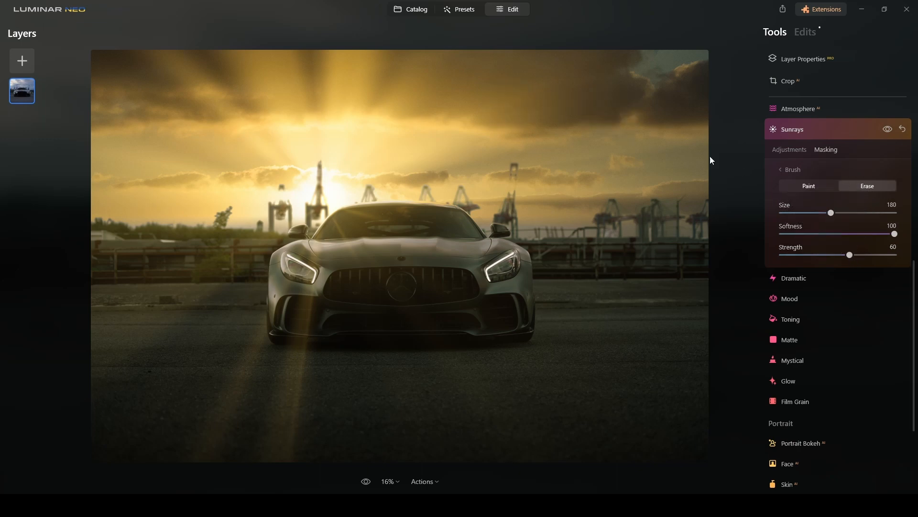
left_click(217, 88)
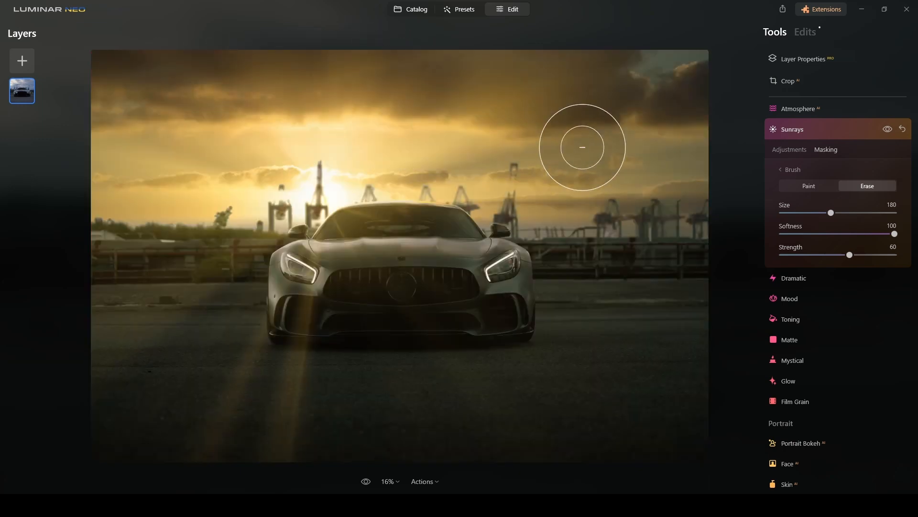
mouse_move(856, 130)
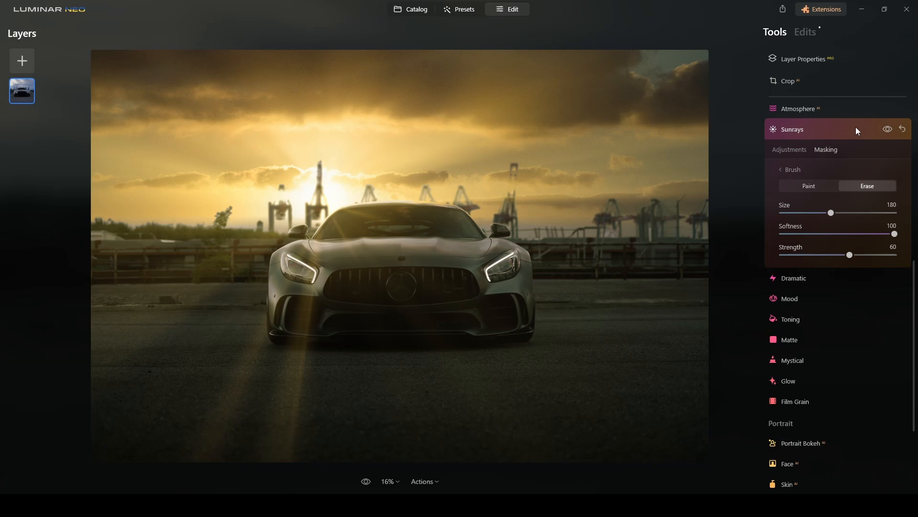
left_click(792, 129)
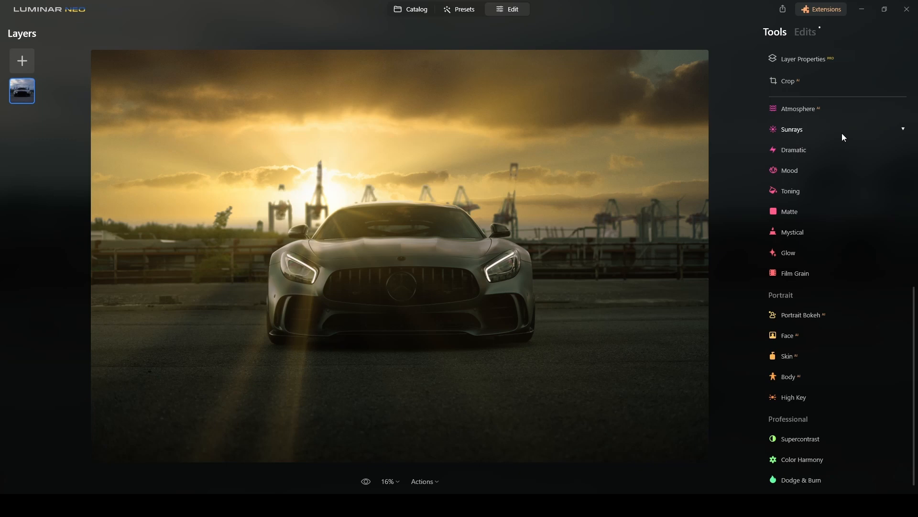
Apply the Anaheim Cinematic Toning LUT in the Mood tool at amount 30
scroll("up", 3)
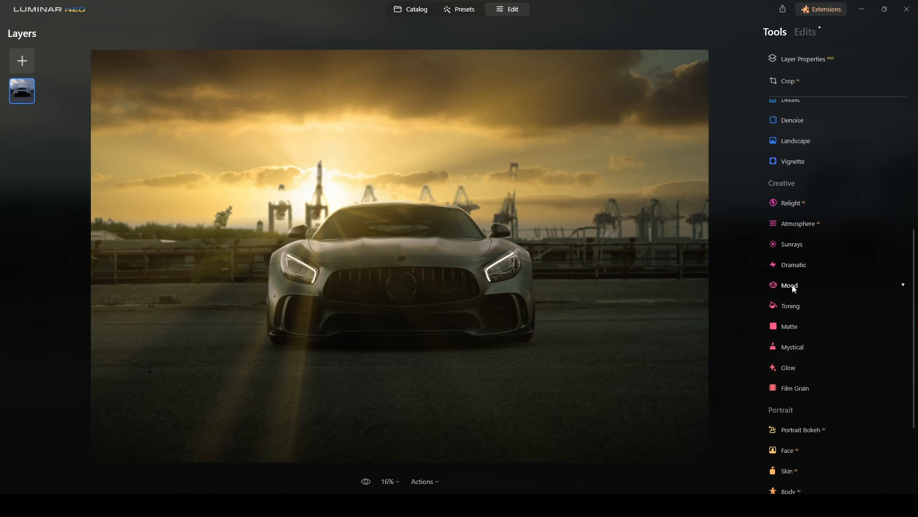
left_click(790, 285)
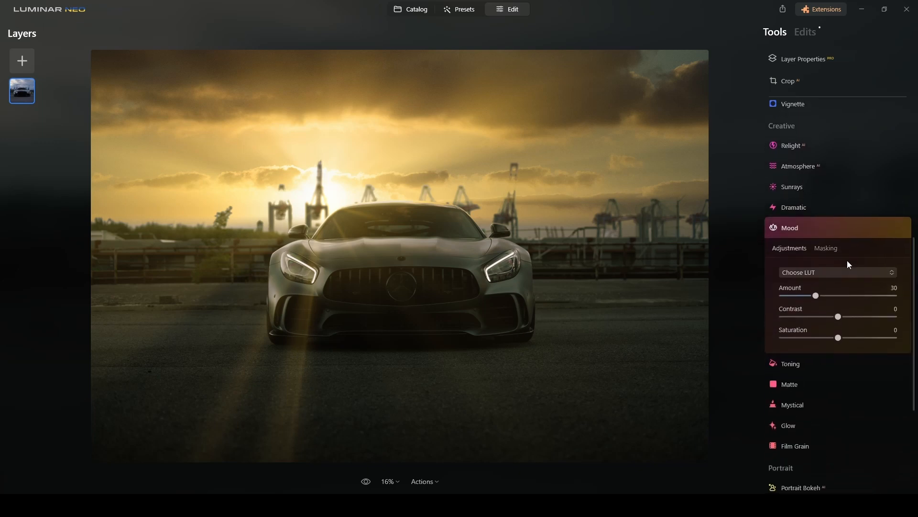
left_click(837, 272)
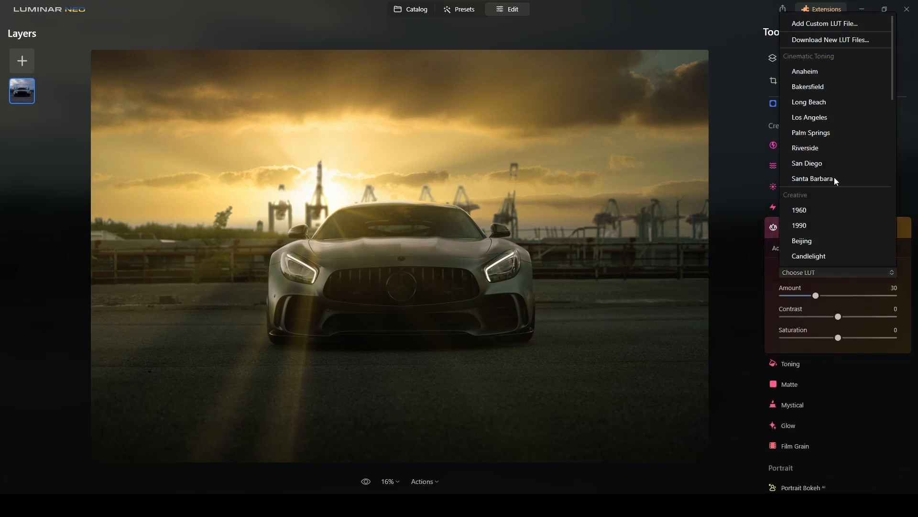
left_click(804, 71)
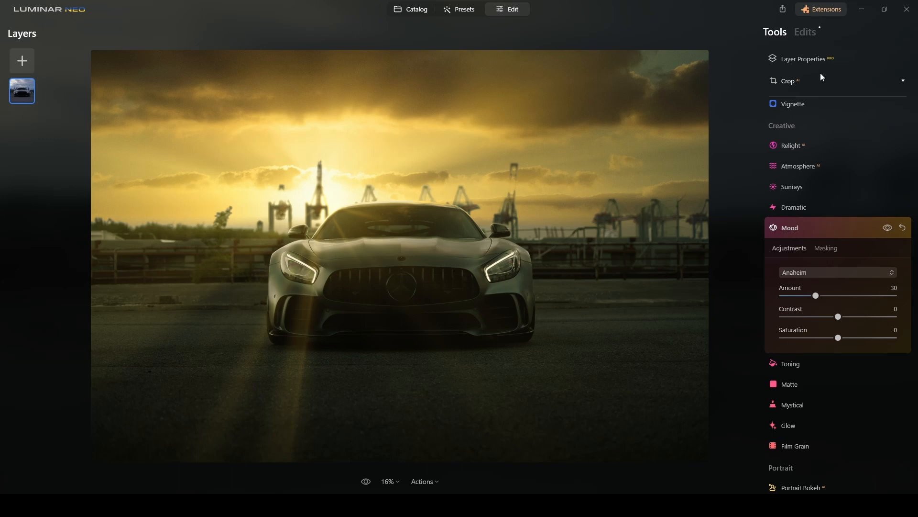
mouse_move(842, 233)
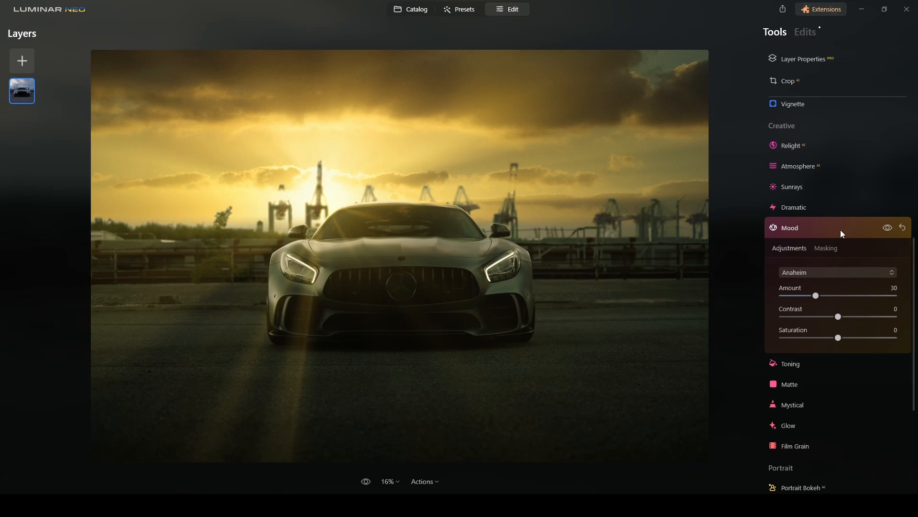
left_click(791, 227)
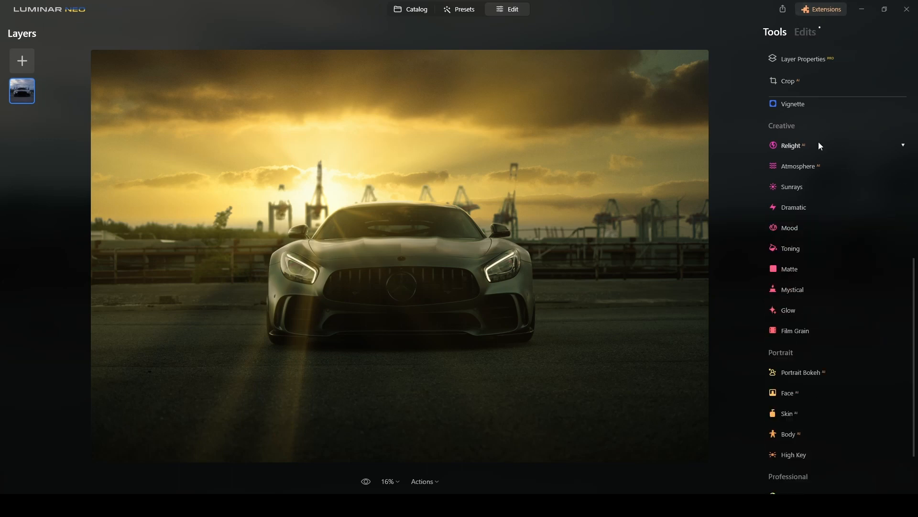
scroll("up", 3)
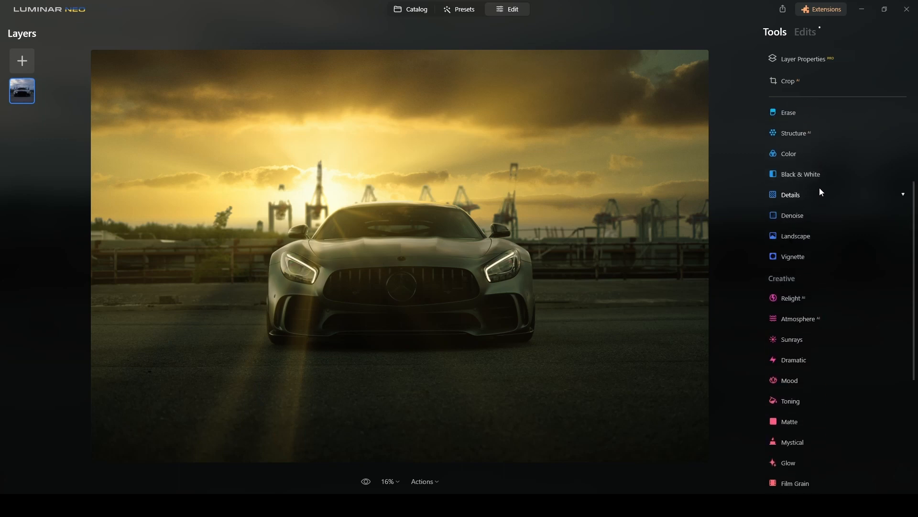
left_click(793, 226)
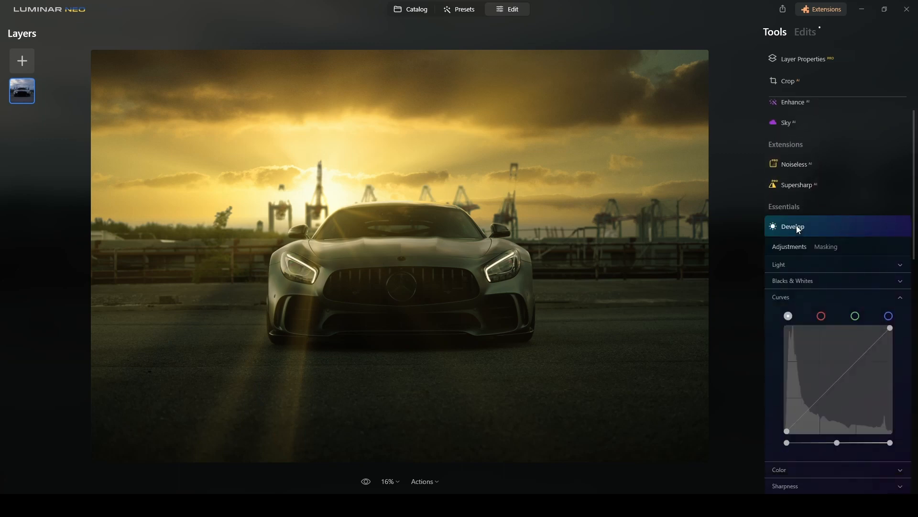
scroll("down", 3)
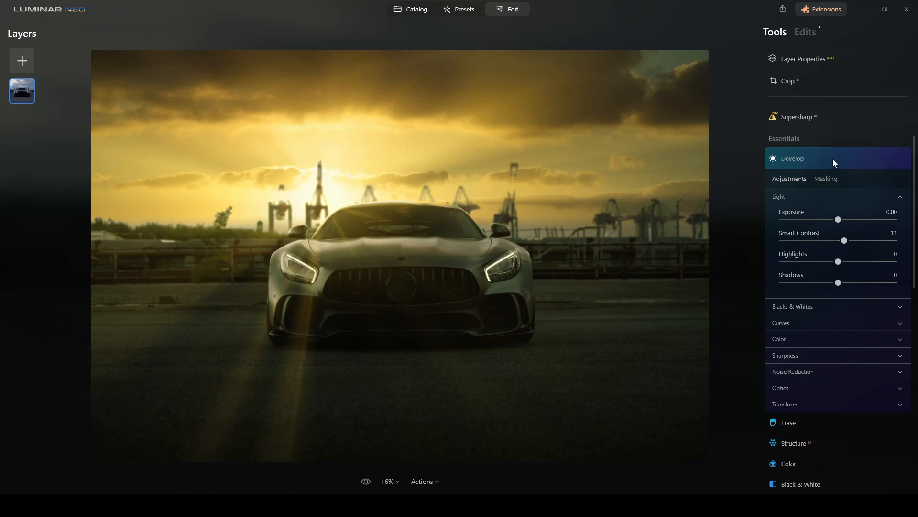
left_click(793, 159)
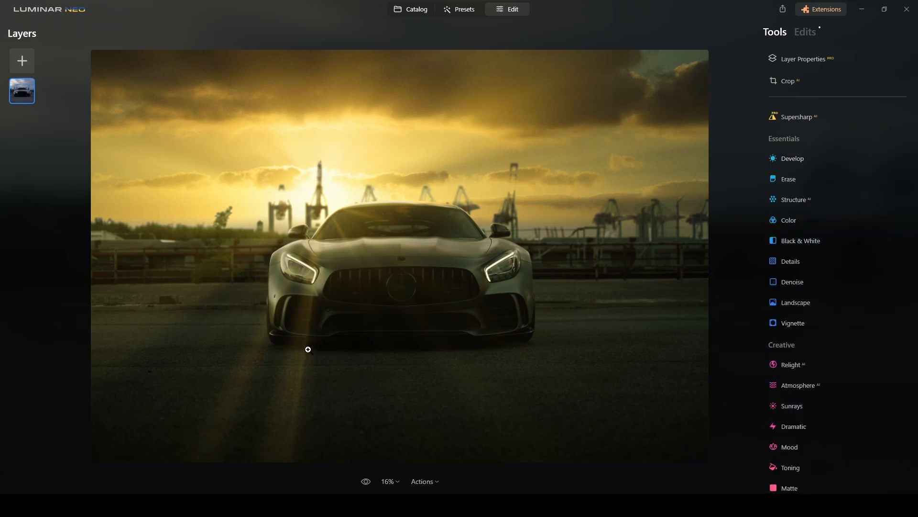
mouse_move(307, 286)
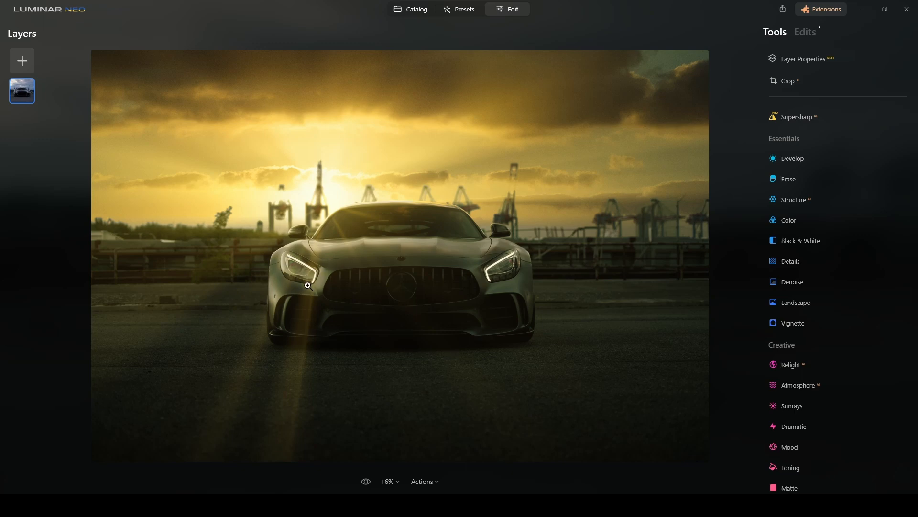
mouse_move(383, 320)
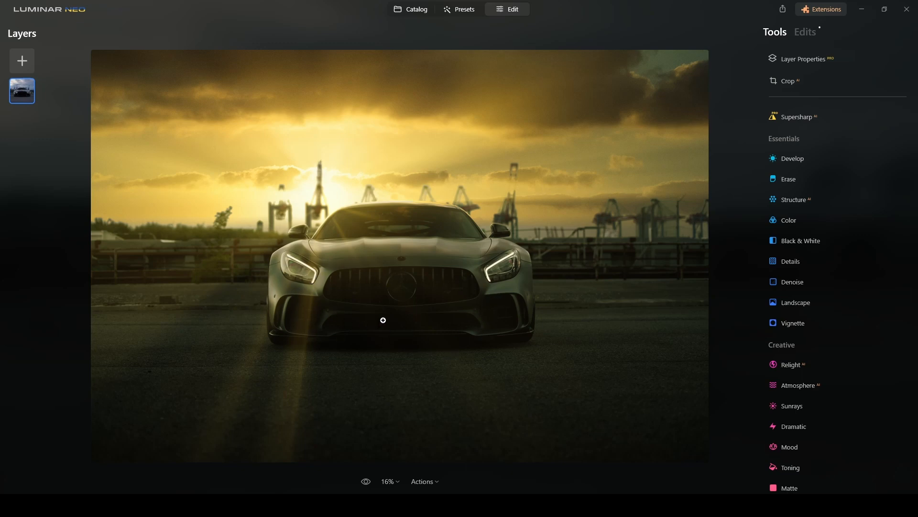
mouse_move(371, 311)
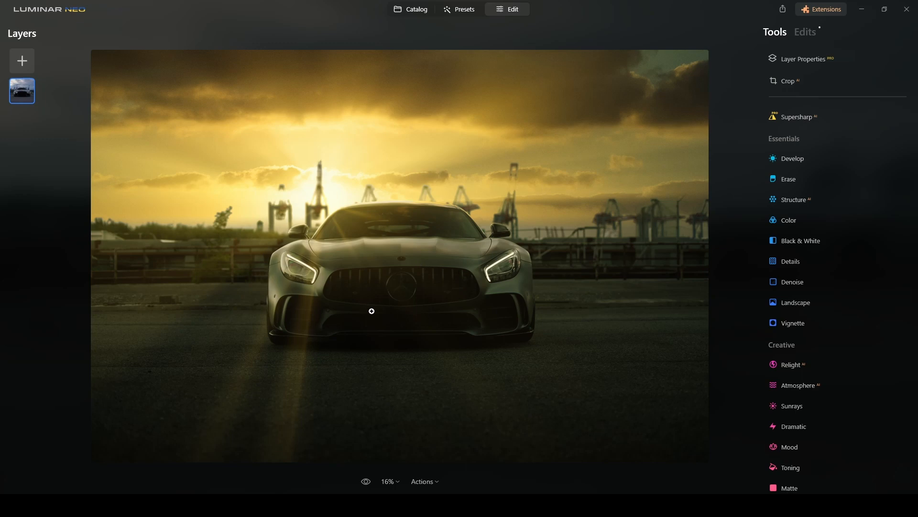
mouse_move(339, 326)
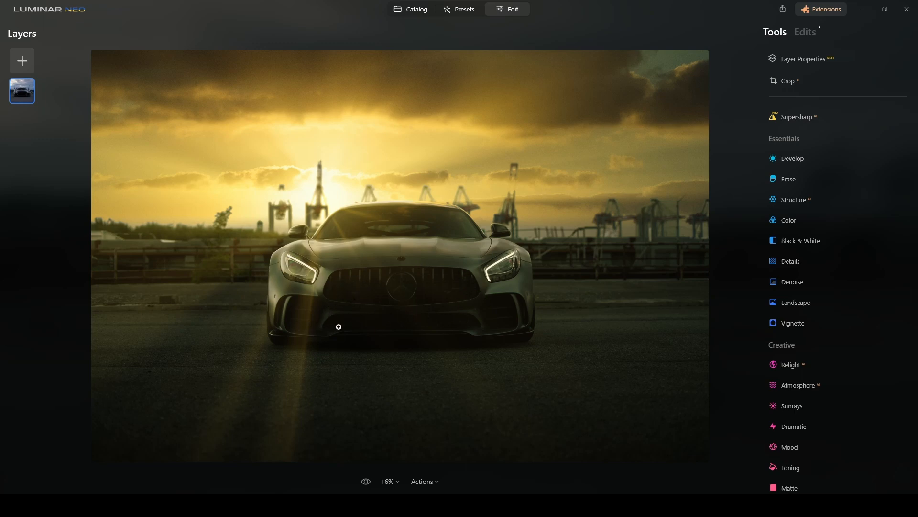
mouse_move(316, 308)
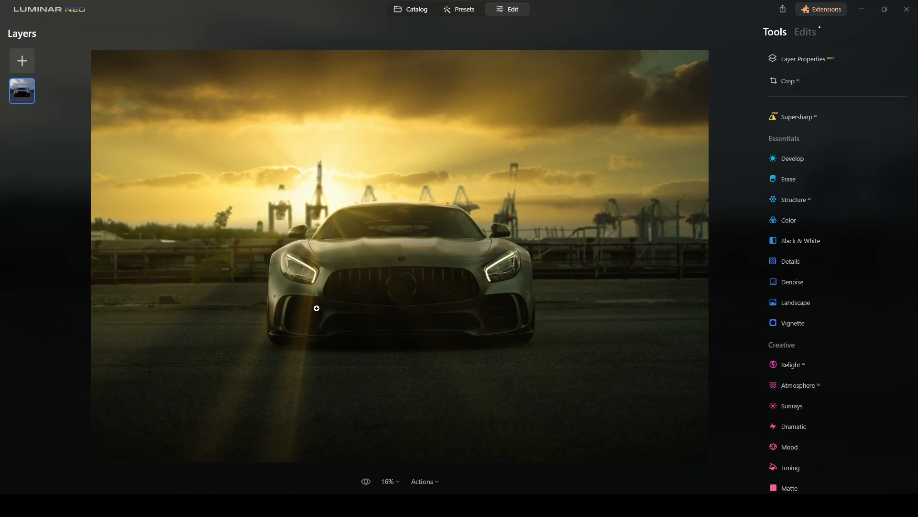
mouse_move(443, 255)
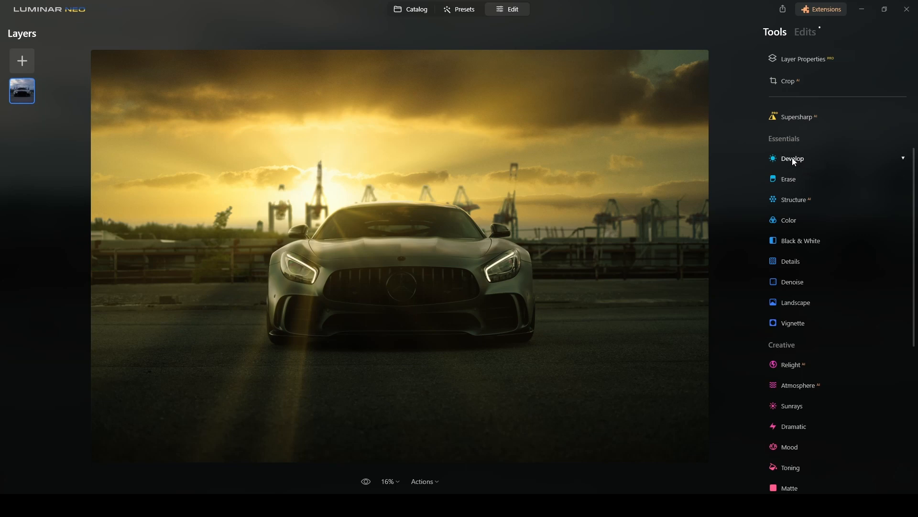
Set Develop Light to Exposure 0.68, Highlights -25 and Shadows 34
left_click(792, 158)
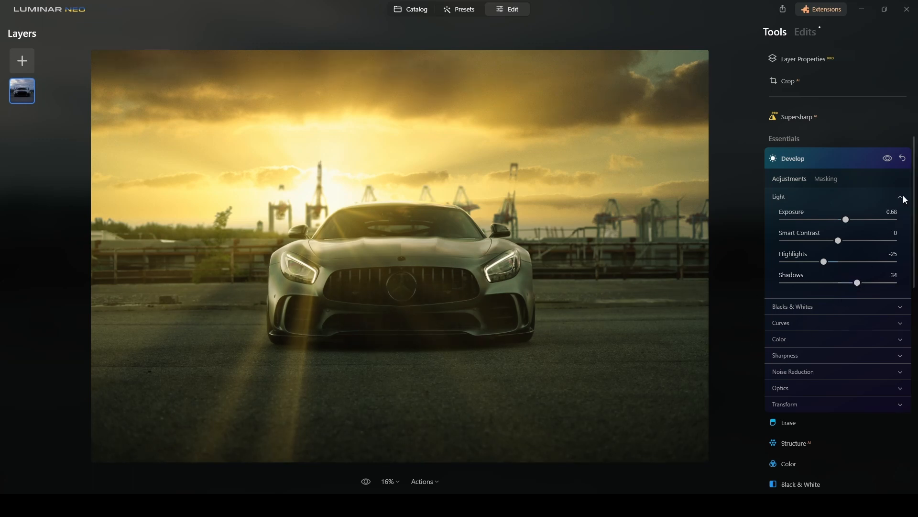
left_click(900, 196)
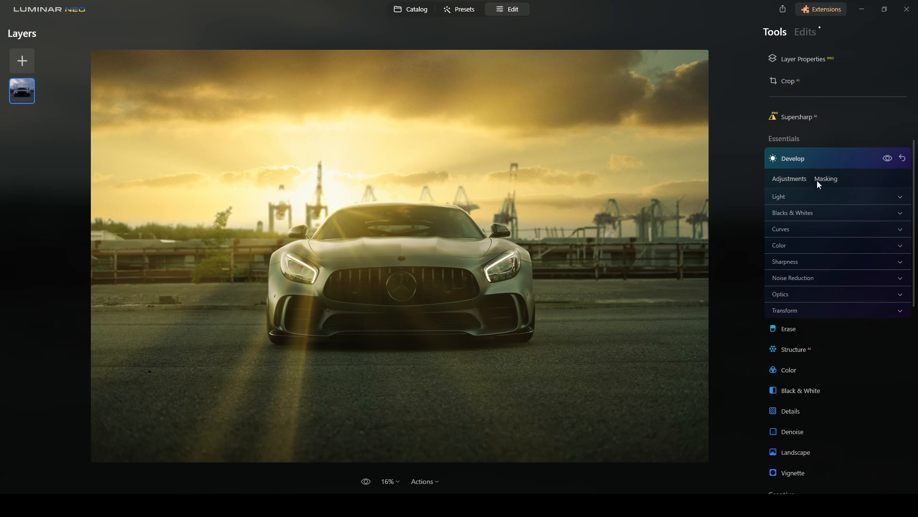
Paint a Develop brush mask over the car's front bumper and grille
left_click(826, 179)
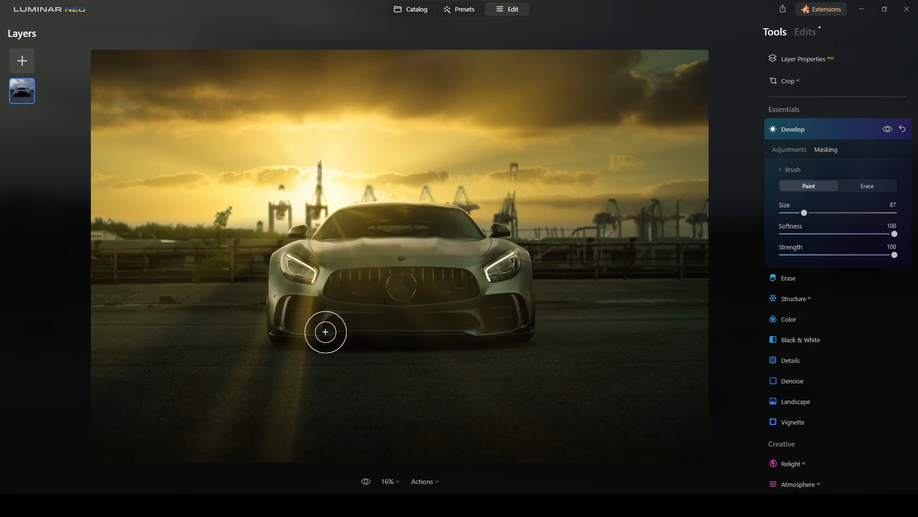
mouse_move(294, 322)
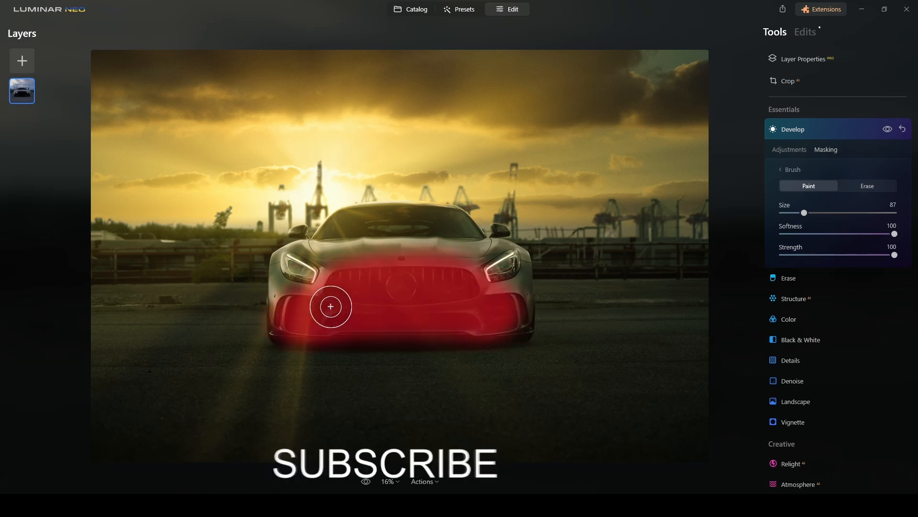
mouse_move(502, 310)
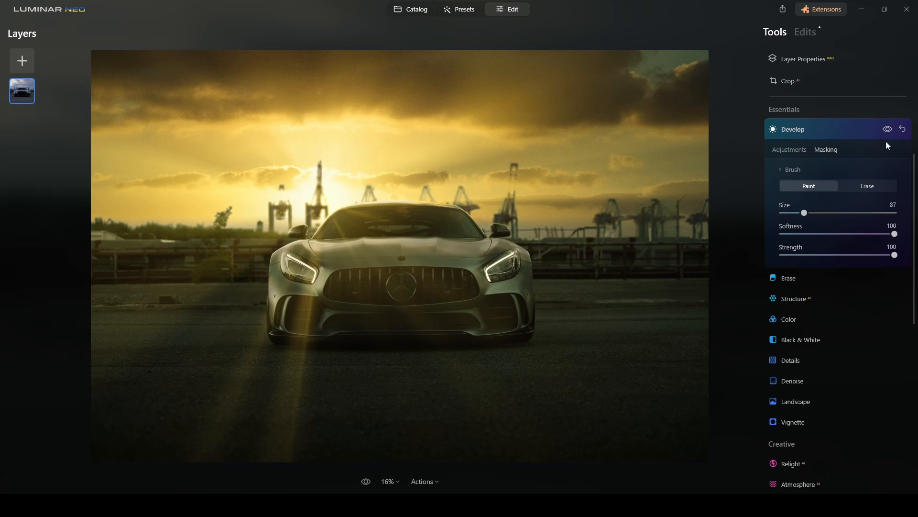
Collapse Develop and scroll the Tools panel down to the Creative section
left_click(793, 129)
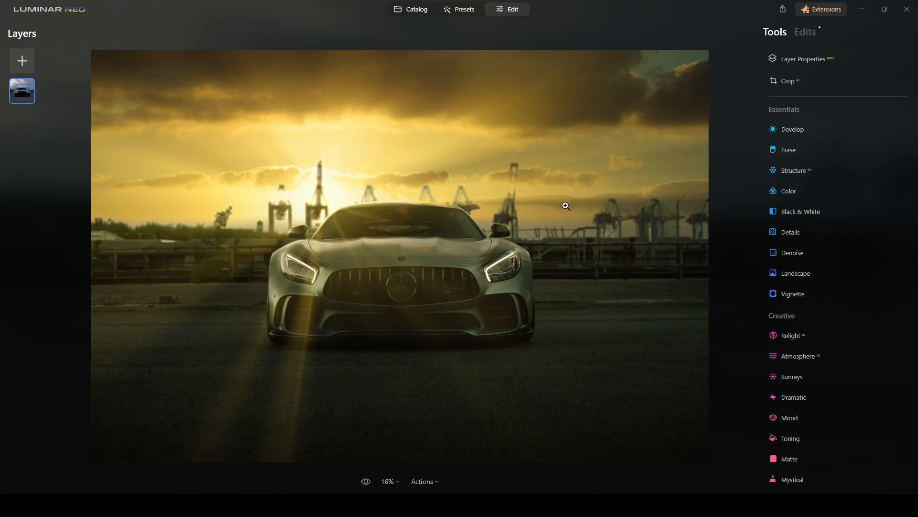
mouse_move(836, 268)
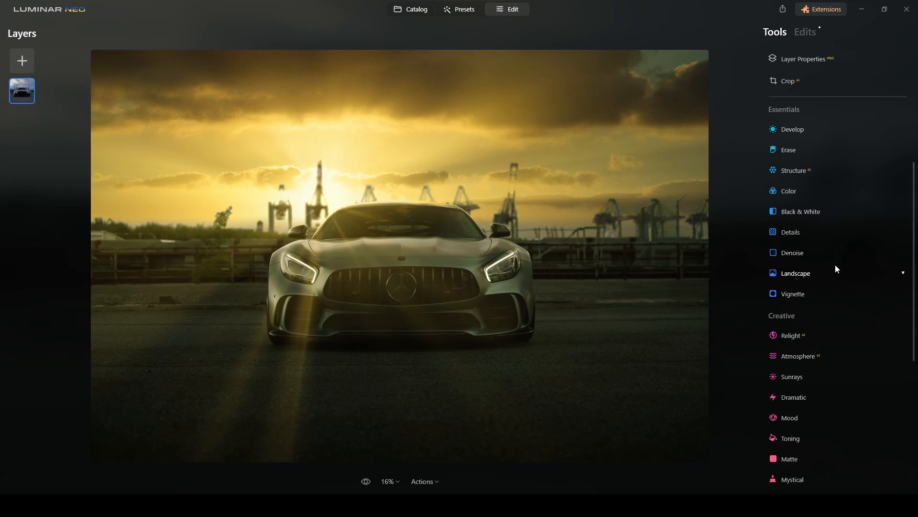
scroll("down", 3)
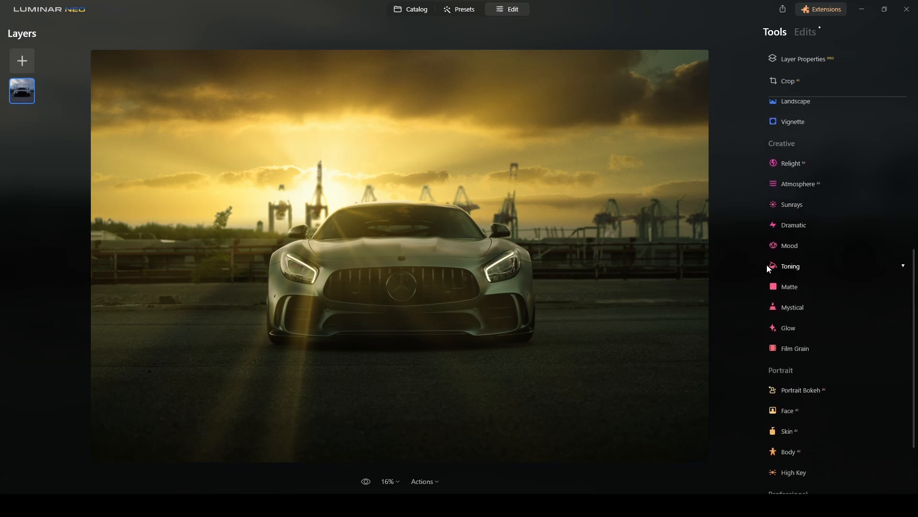
mouse_move(804, 245)
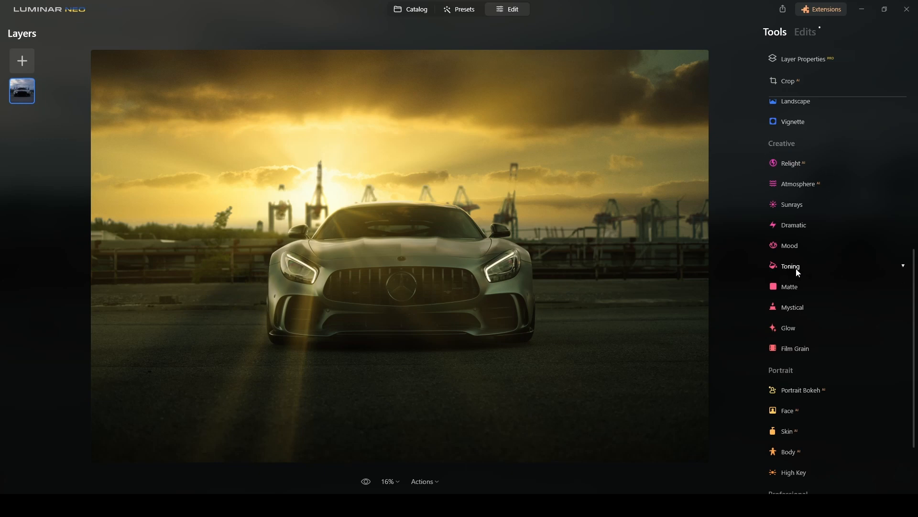
Tint the shadows in Toning with Saturation 60 and Hue 275
left_click(790, 265)
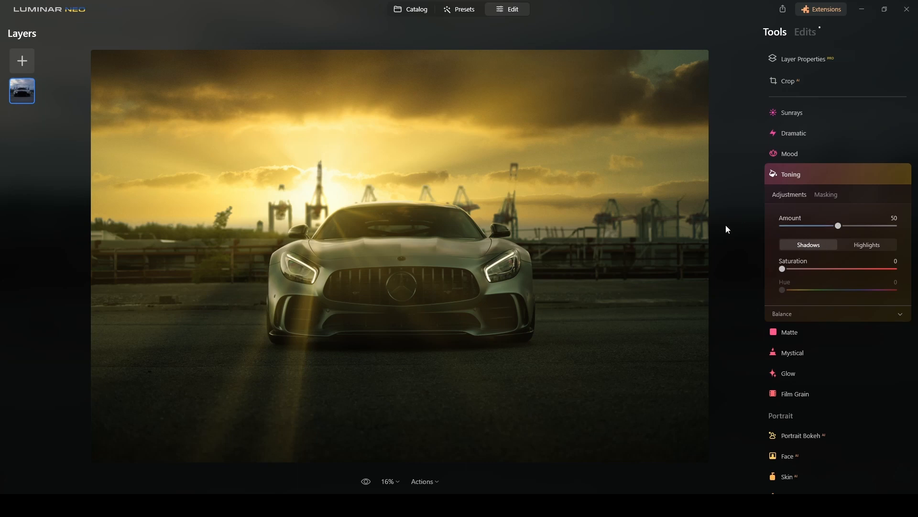
mouse_move(144, 366)
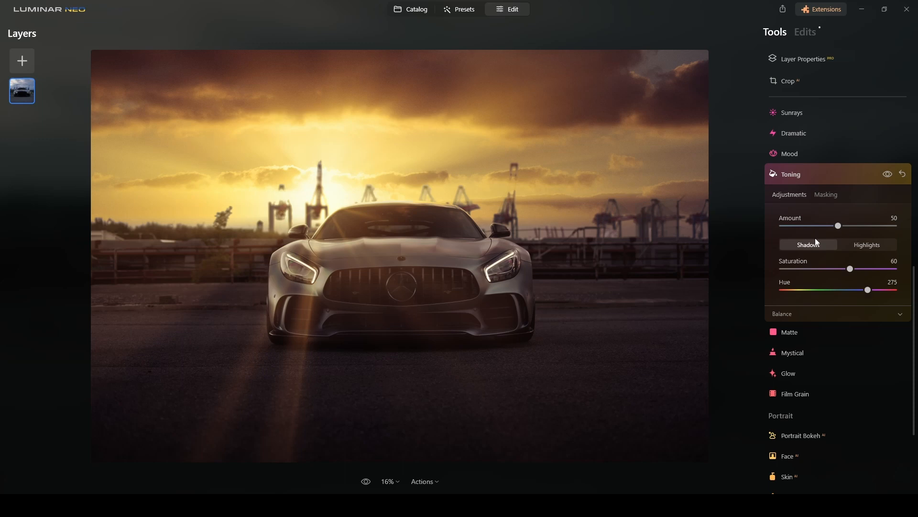
mouse_move(874, 197)
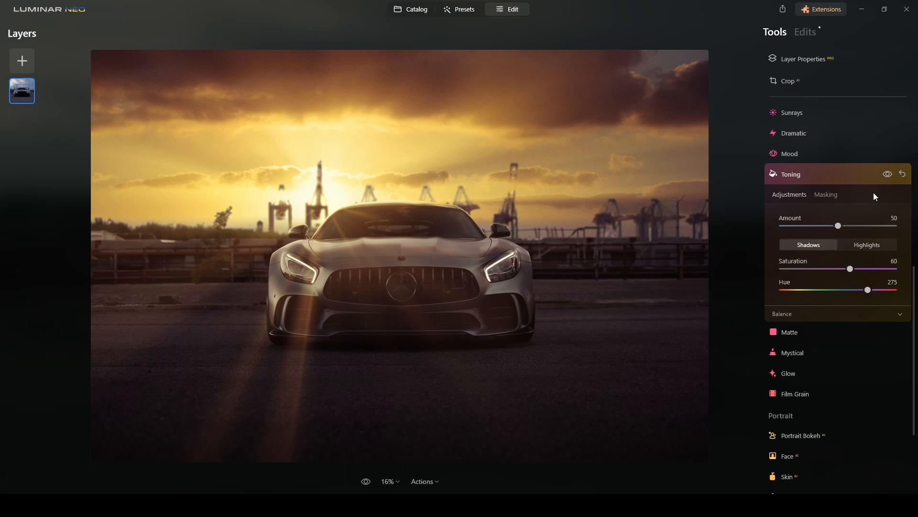
mouse_move(848, 181)
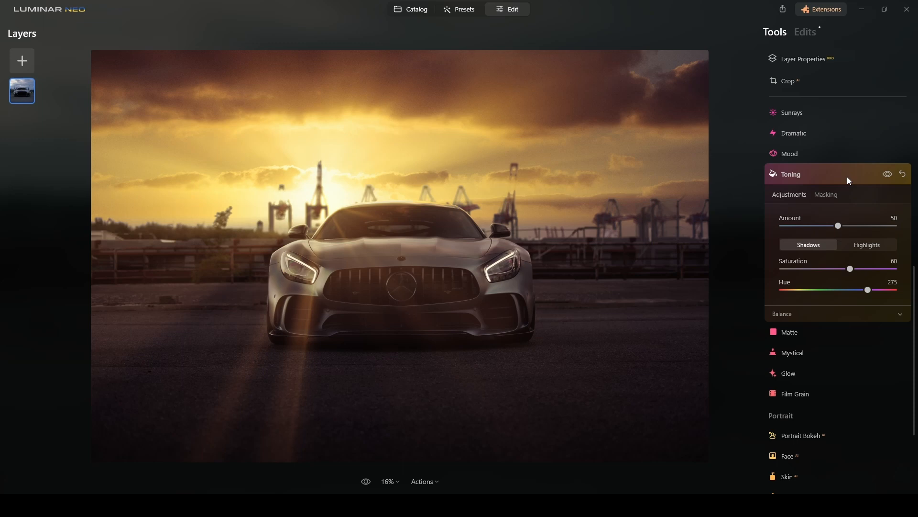
left_click(790, 174)
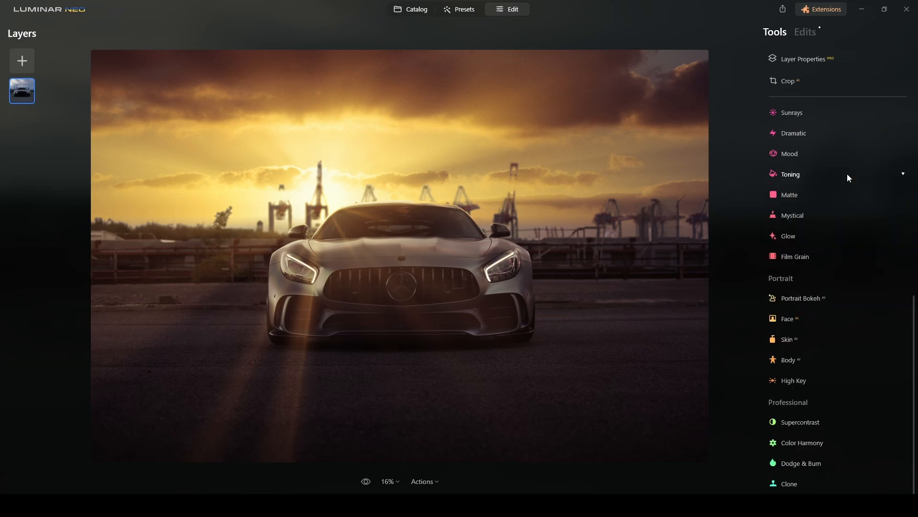
mouse_move(523, 343)
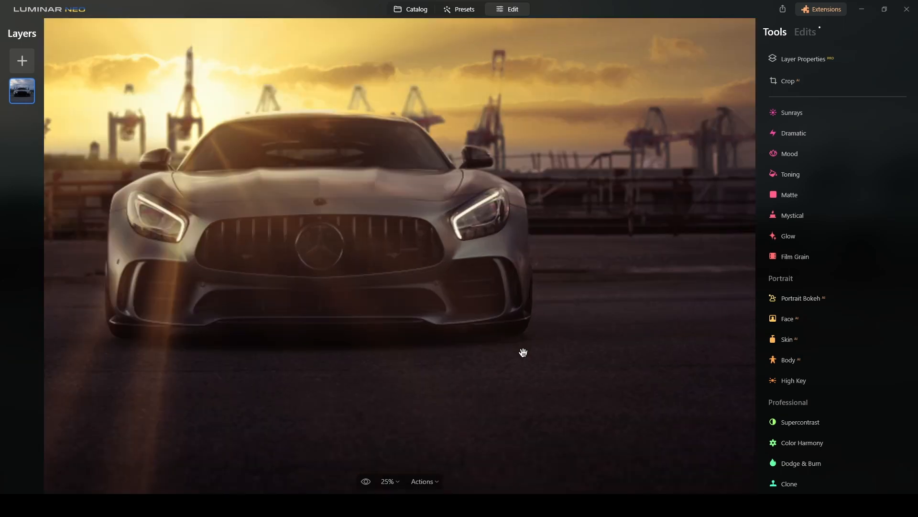
scroll("down", 3)
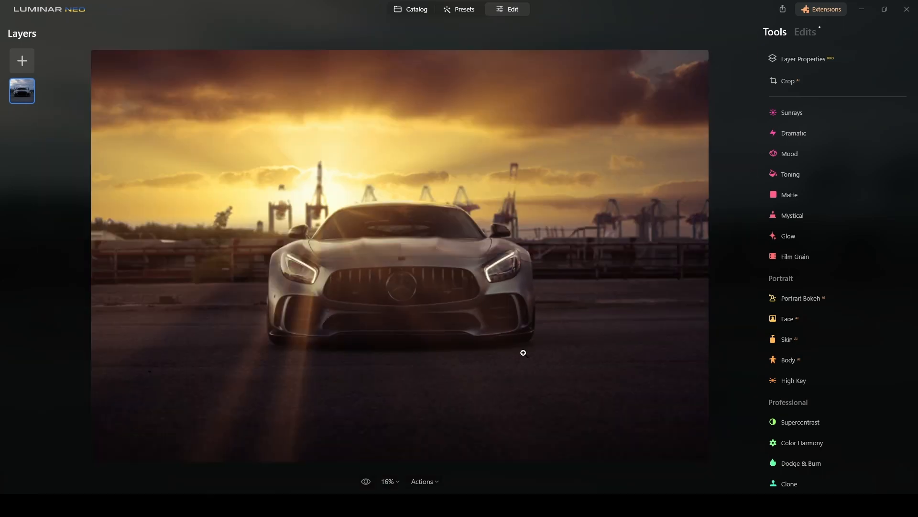
mouse_move(838, 171)
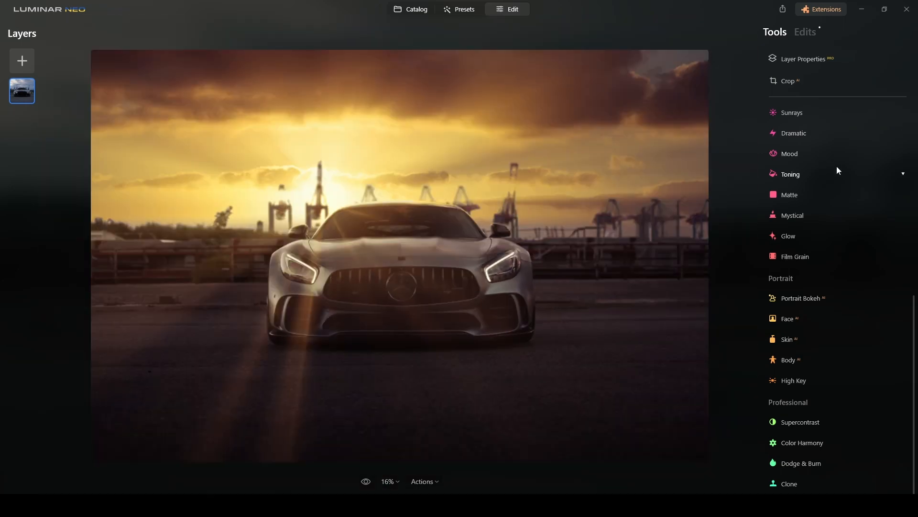
Set Dramatic to Local Contrast 60, Brightness 30 and Saturation -25
left_click(794, 133)
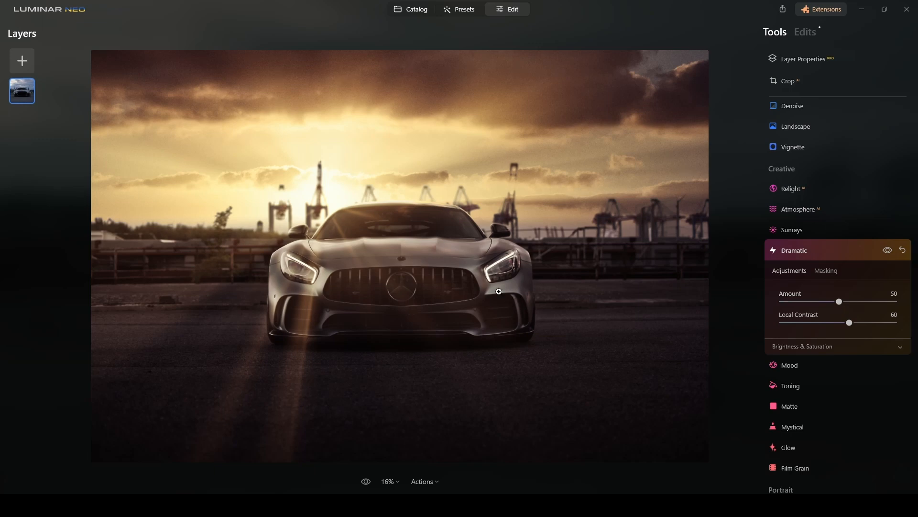
mouse_move(366, 282)
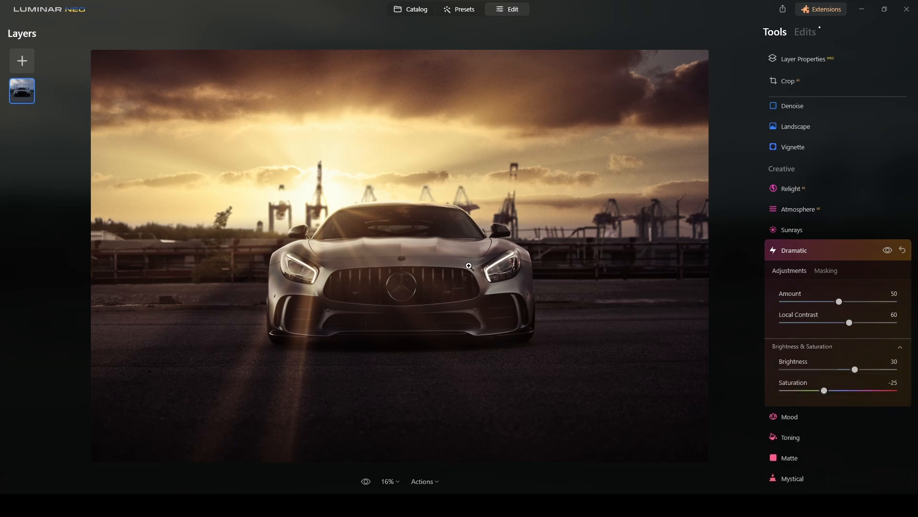
left_click(795, 250)
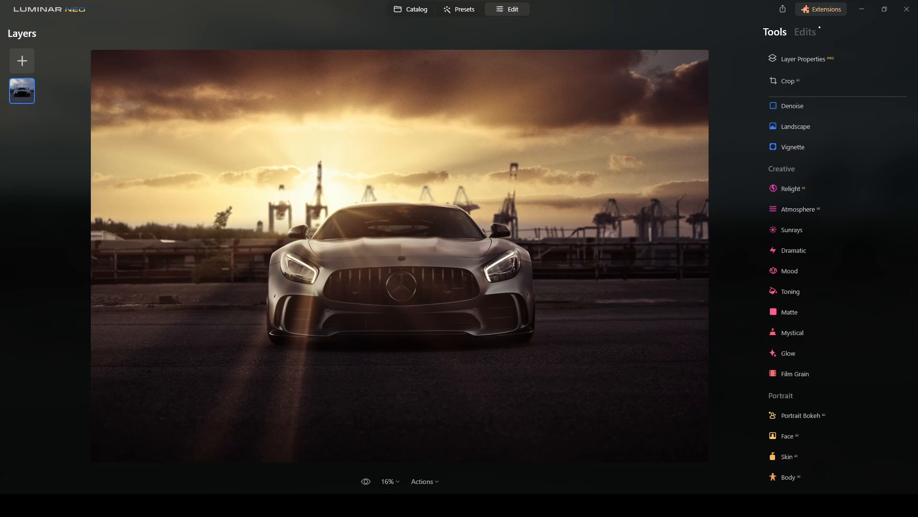
mouse_move(468, 479)
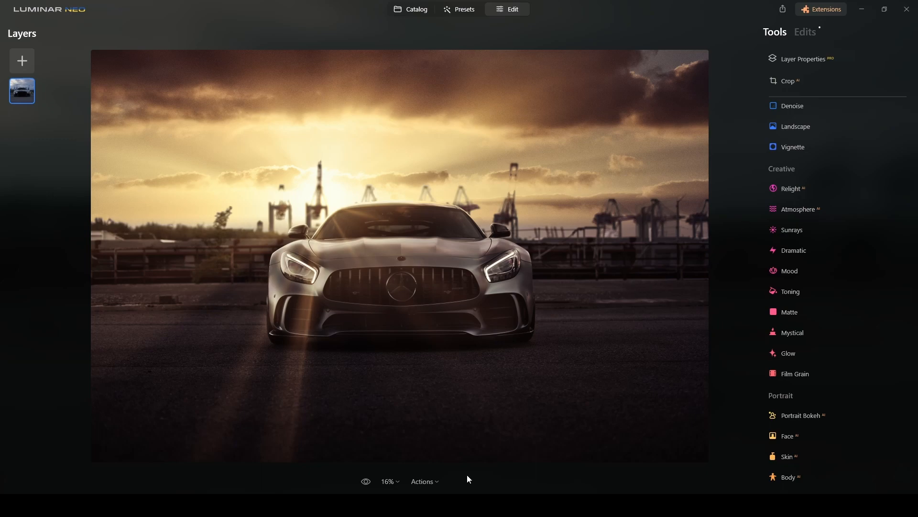
left_click(366, 481)
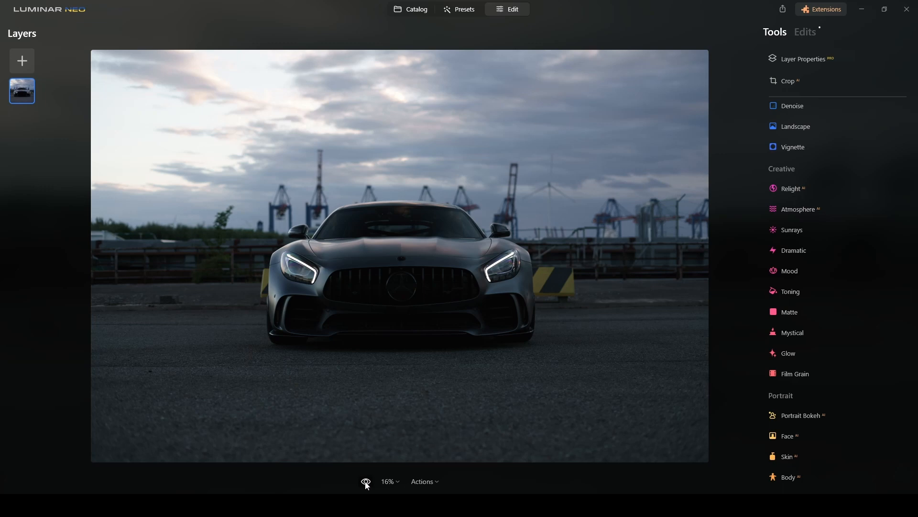
left_click(366, 481)
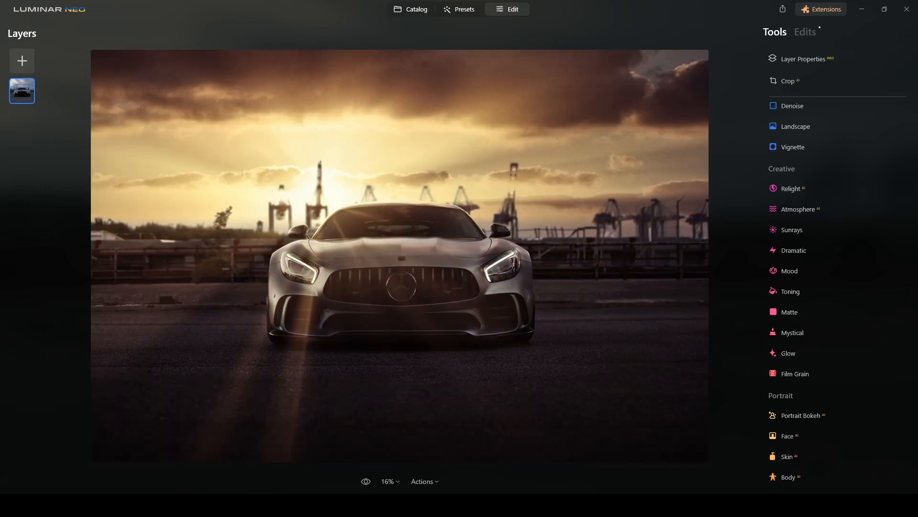